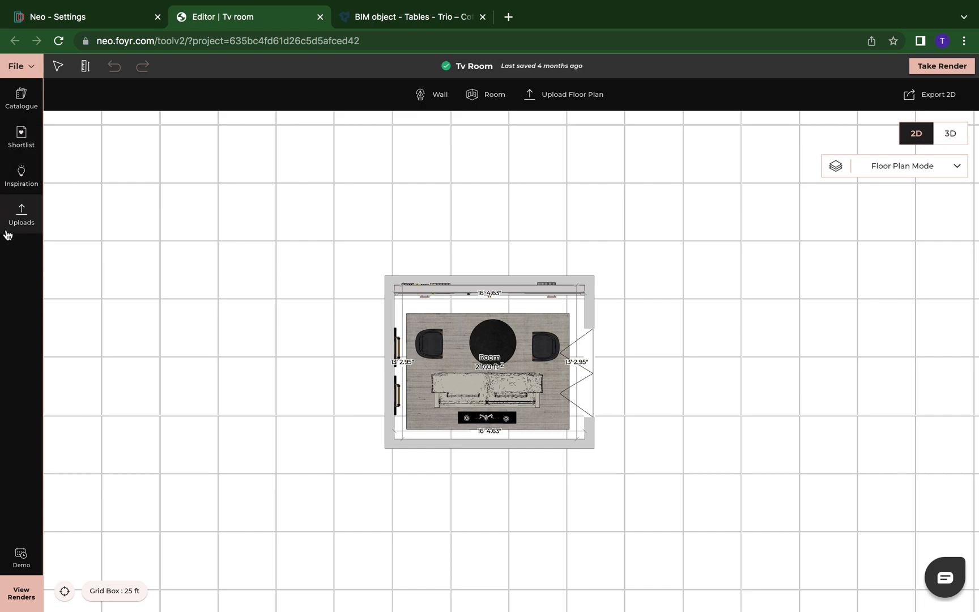
mouse_move(10, 231)
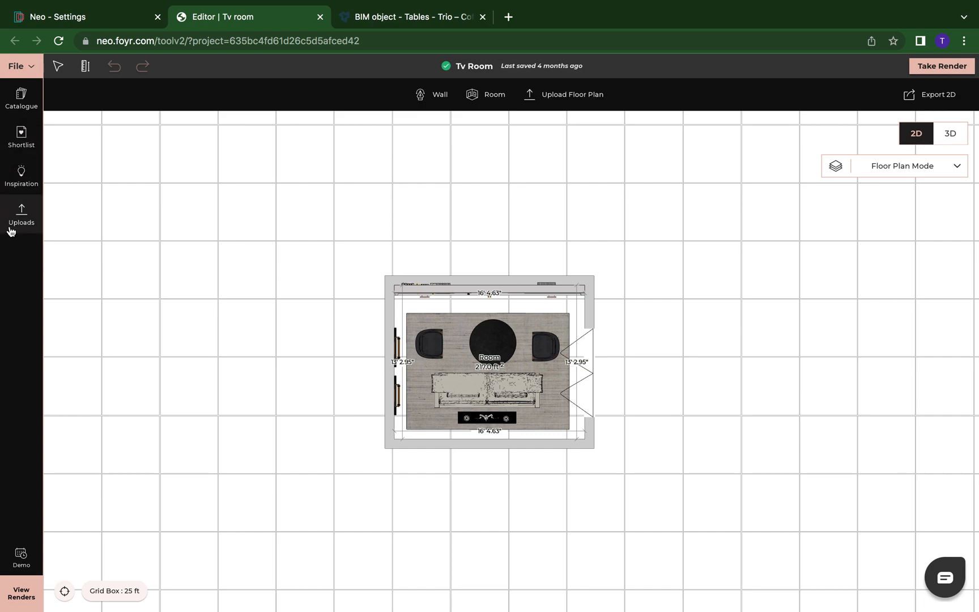
Show the Uploads library listing the Tv Room's 48 uploaded models
click(22, 215)
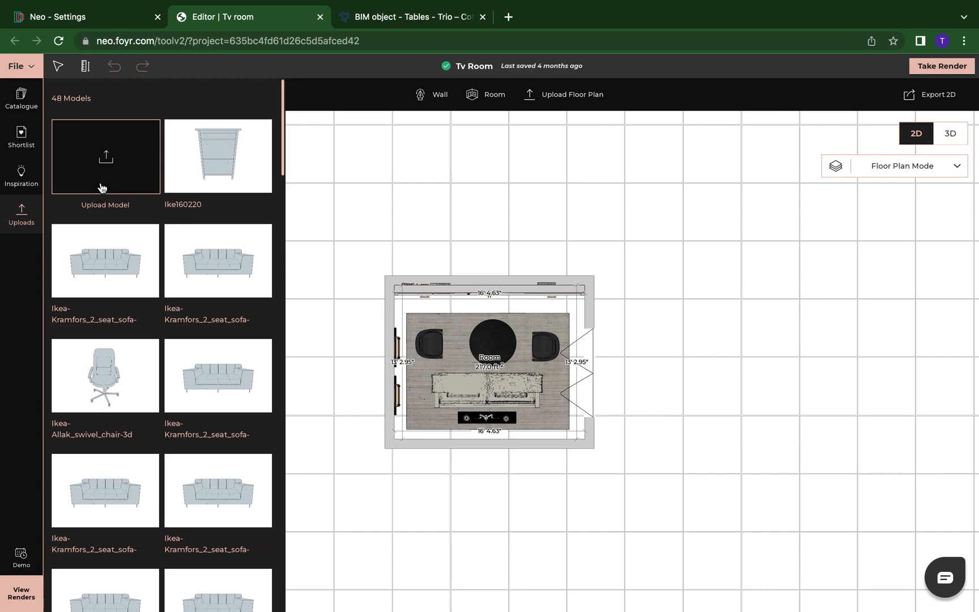
Start a new model upload, reaching the OBJ-only 30 MB prompt
click(105, 157)
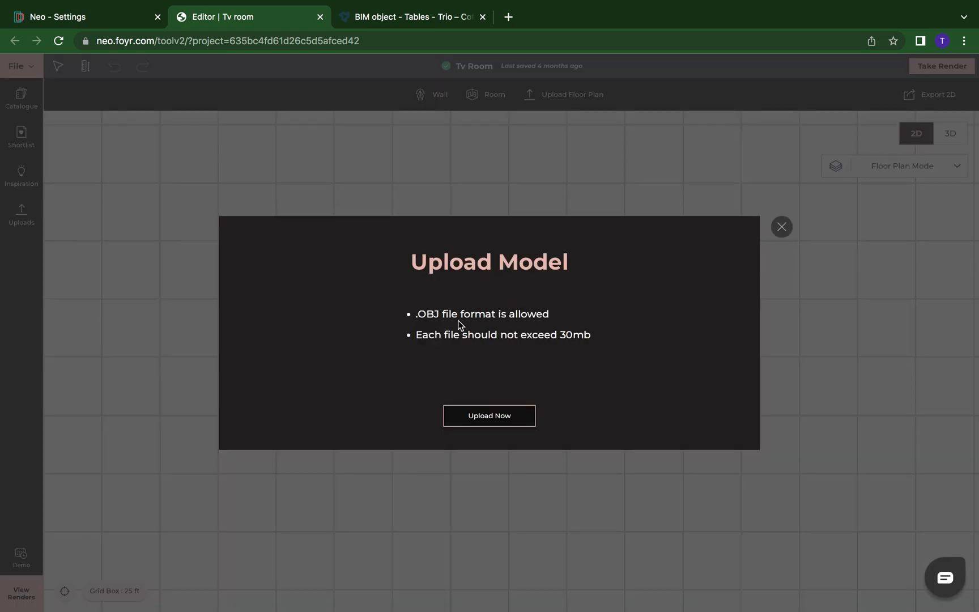
mouse_move(637, 228)
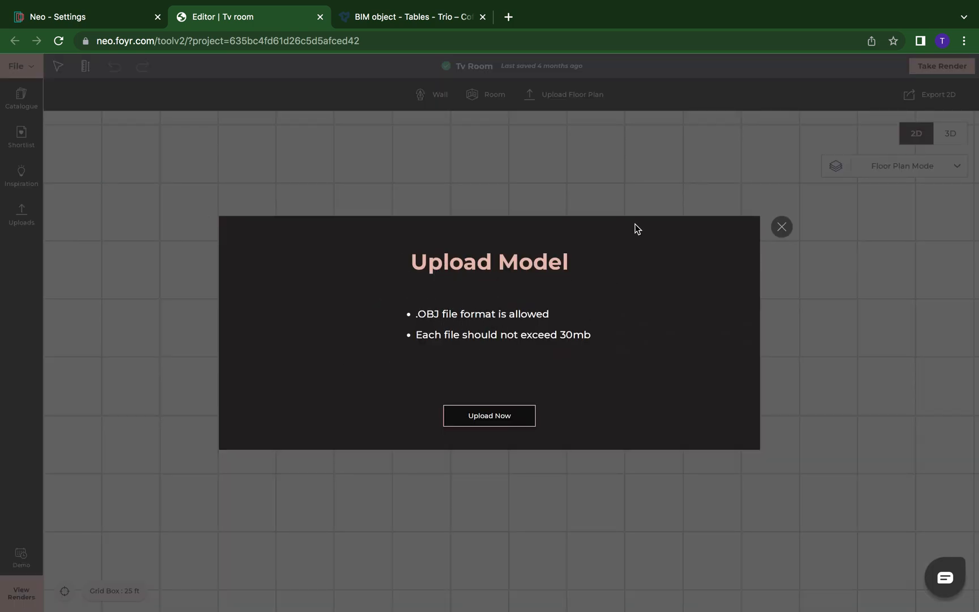
mouse_move(417, 332)
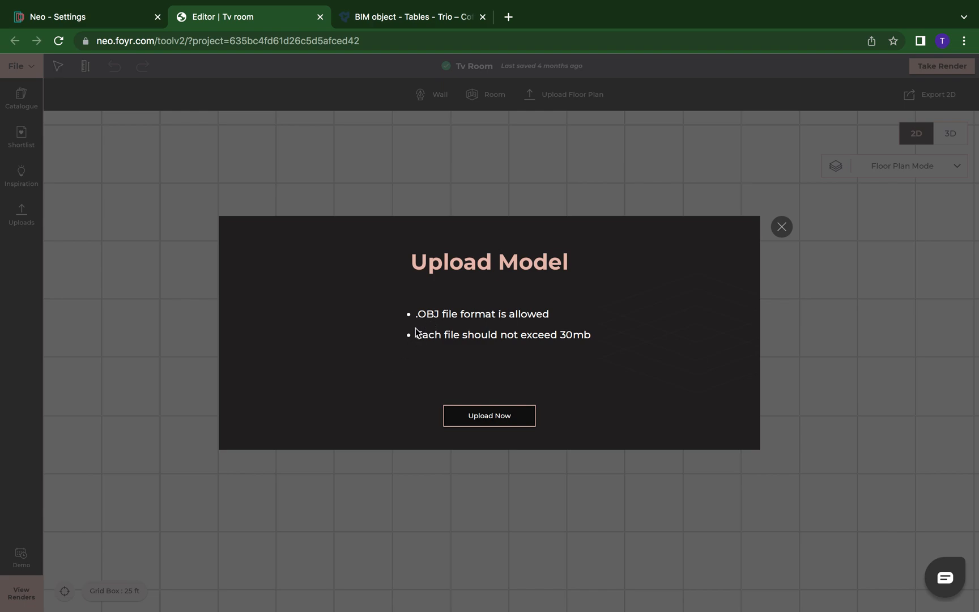
mouse_move(448, 321)
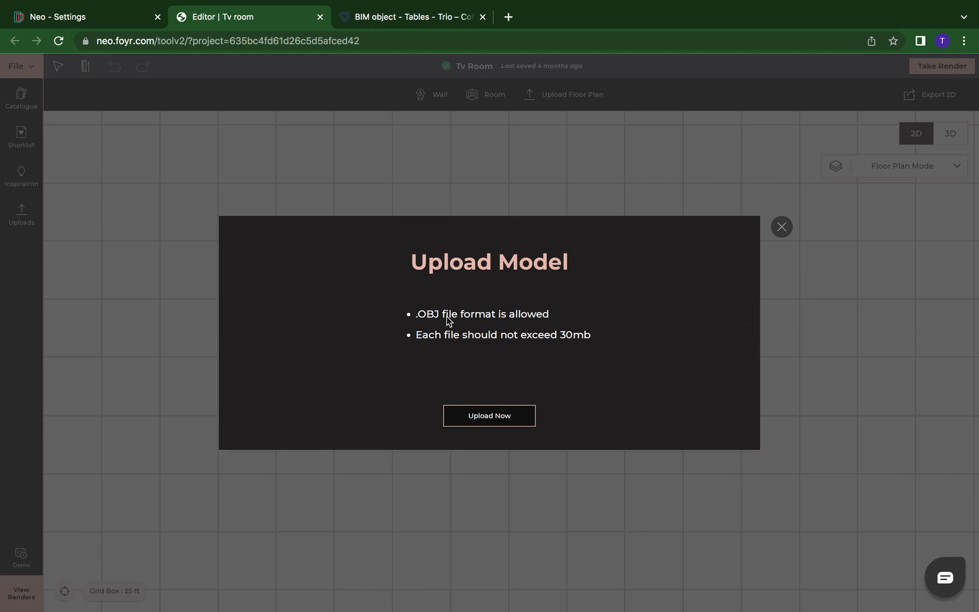
mouse_move(524, 355)
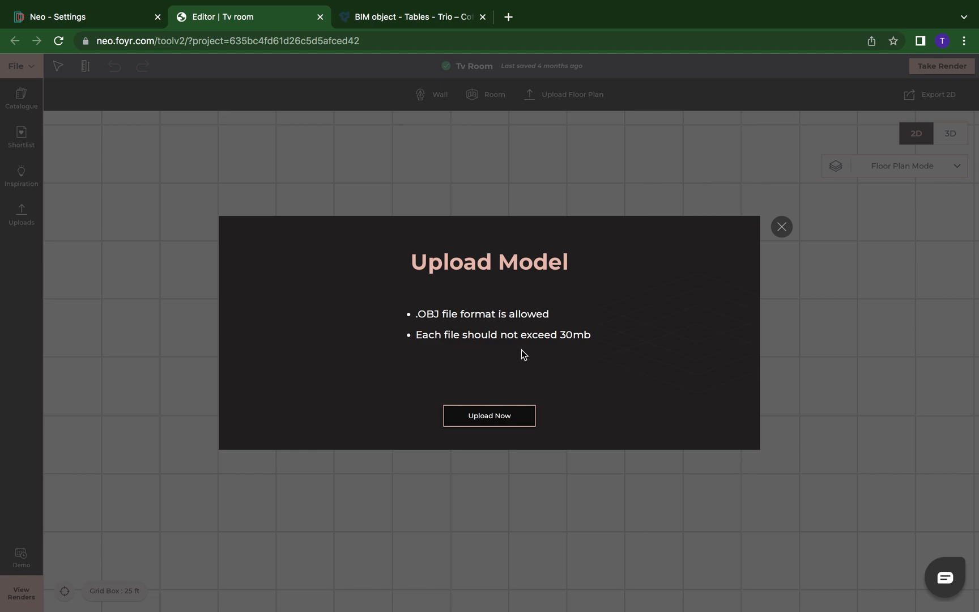
mouse_move(572, 351)
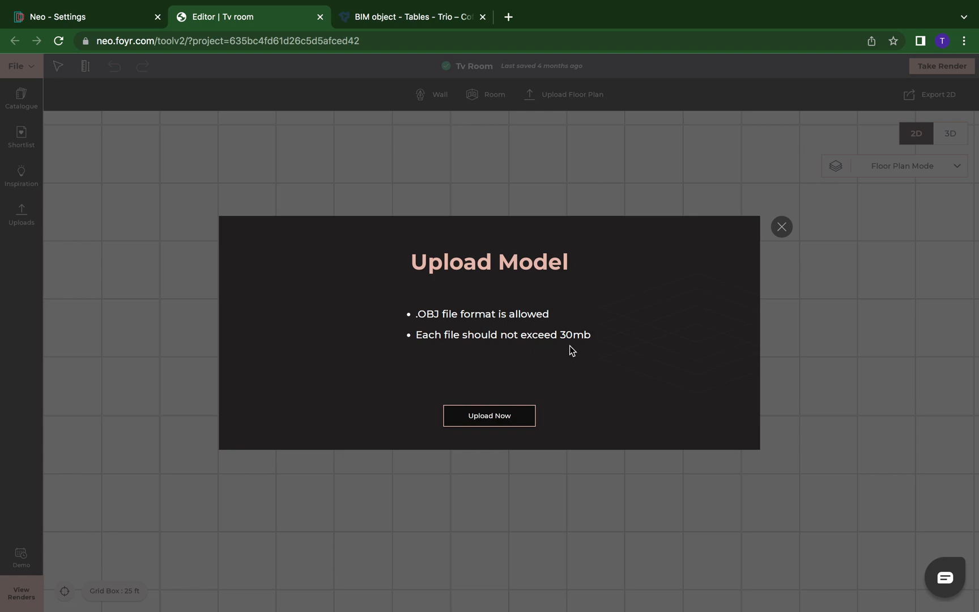
mouse_move(785, 232)
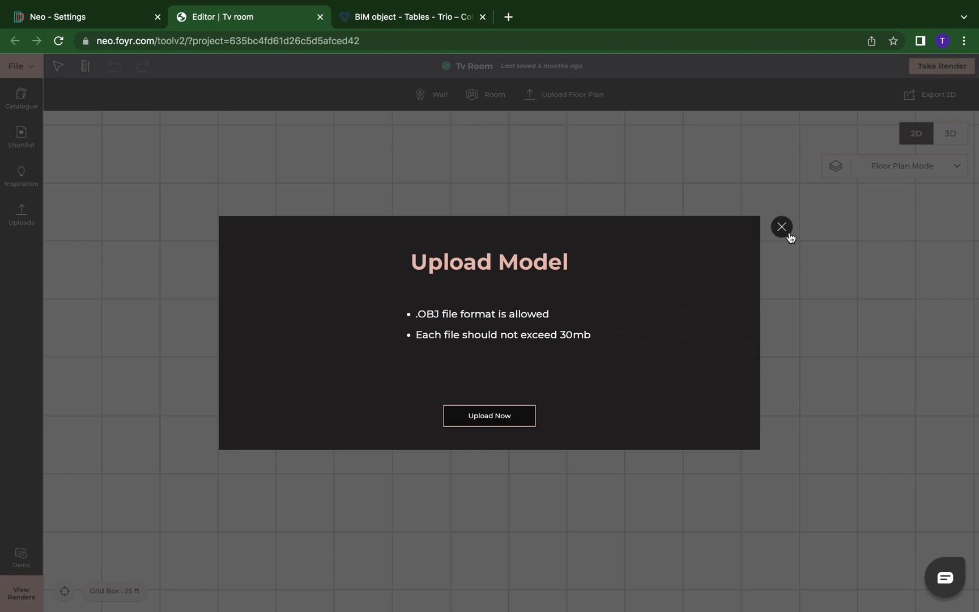
Dismiss the upload prompt and browse the product catalogue categories, including My Models
click(781, 227)
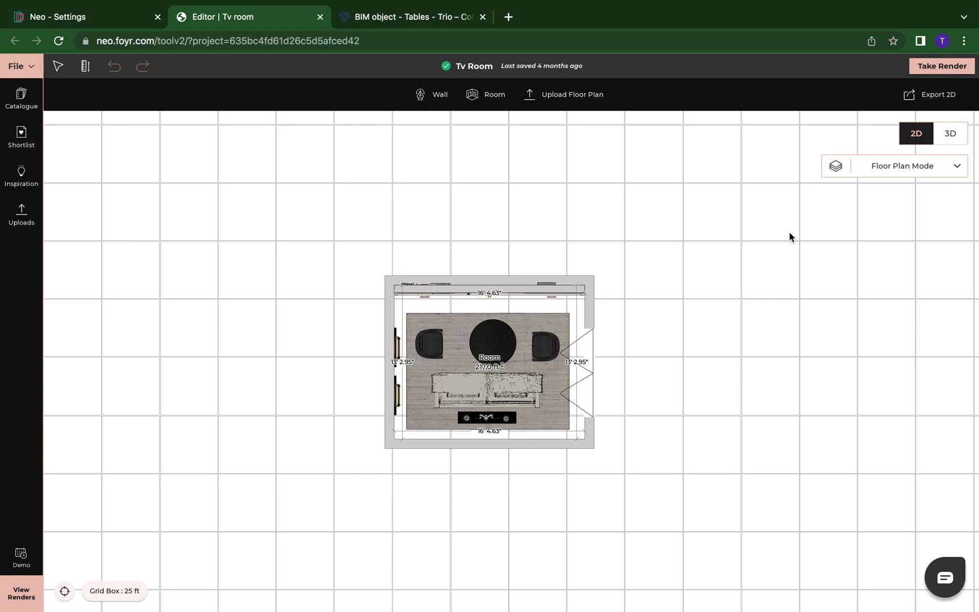
mouse_move(89, 175)
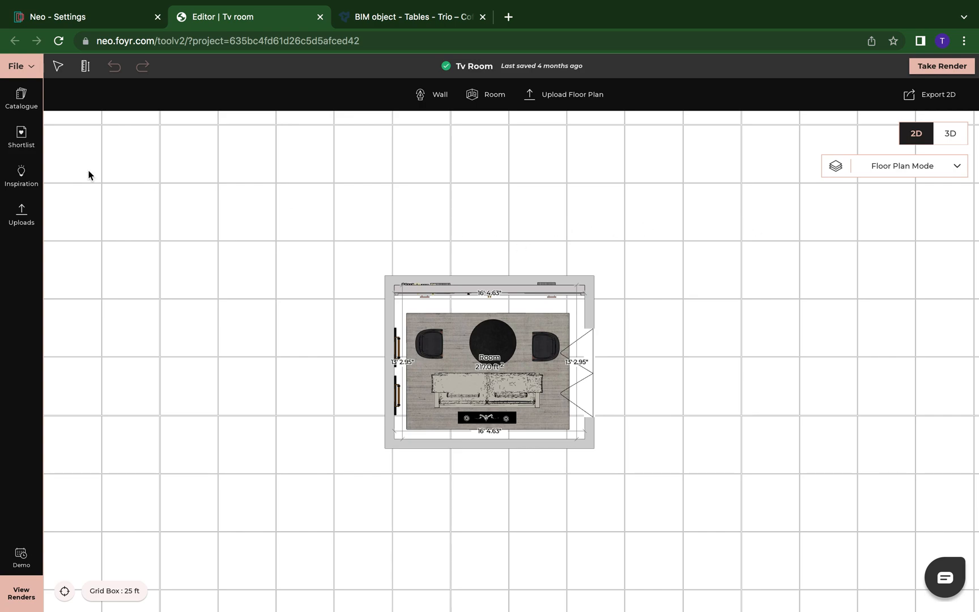
click(21, 96)
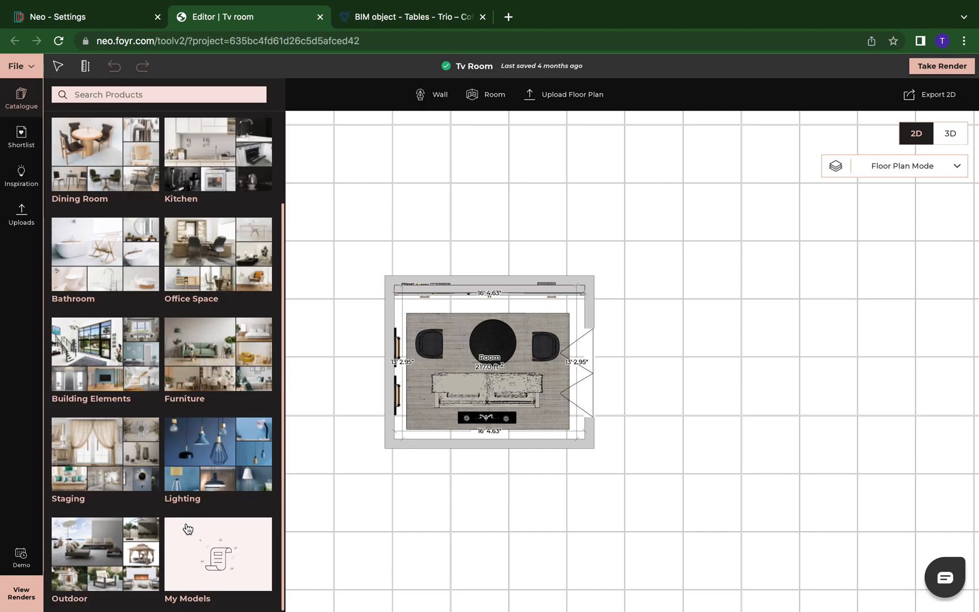
mouse_move(20, 131)
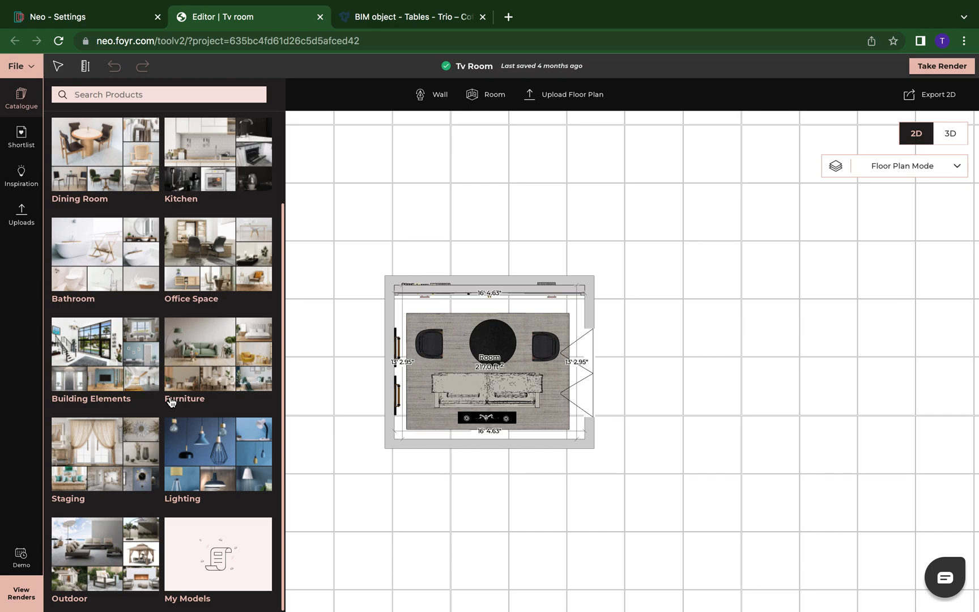
mouse_move(217, 554)
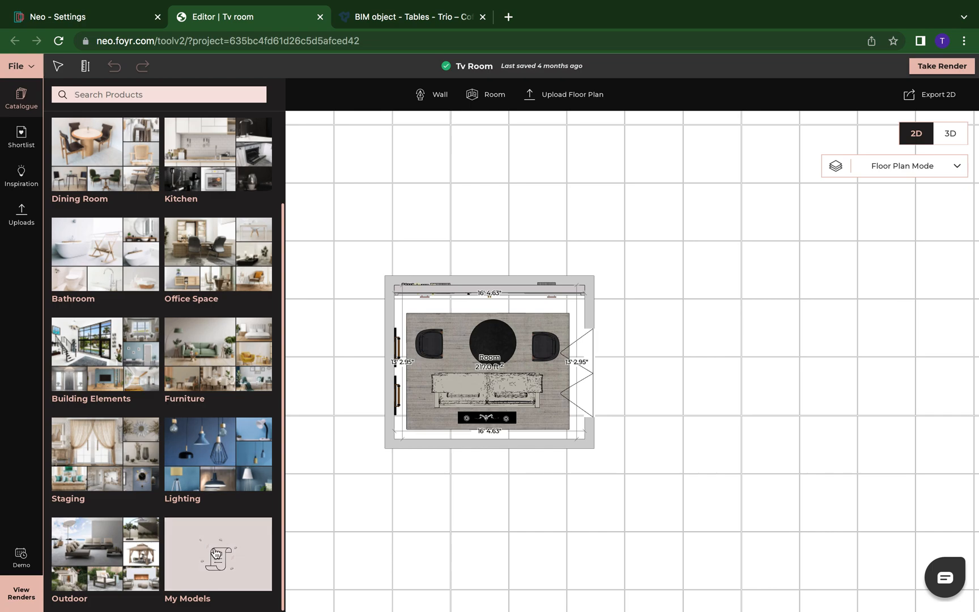
mouse_move(21, 216)
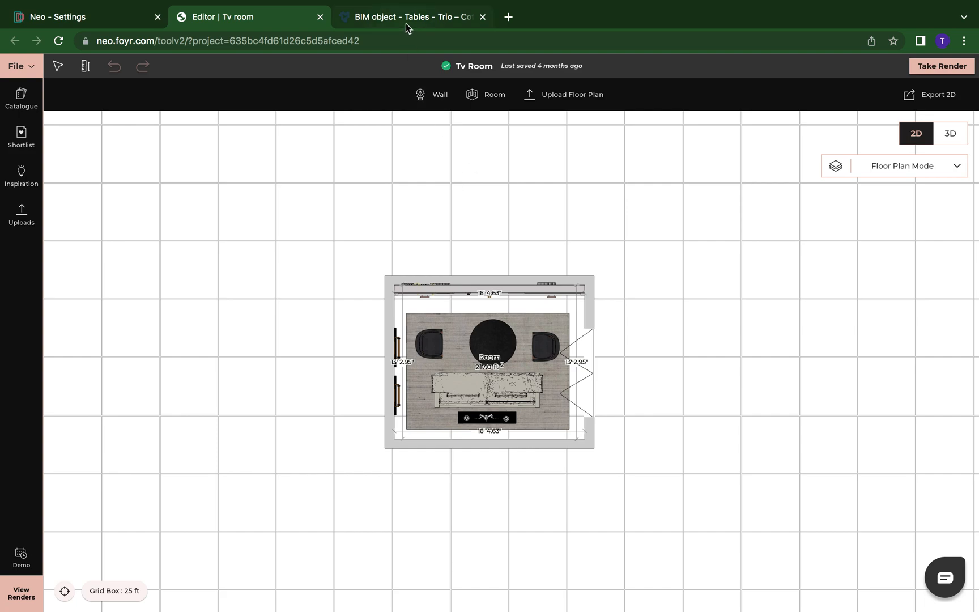
mouse_move(412, 17)
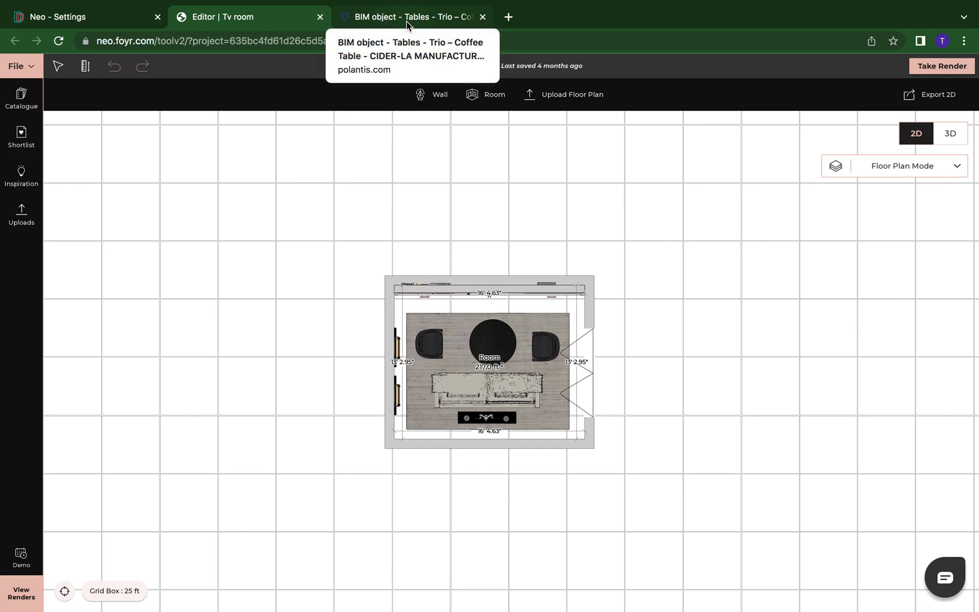
Switch to the Polantis Trio – Coffee Table page and bring up its download options
click(412, 17)
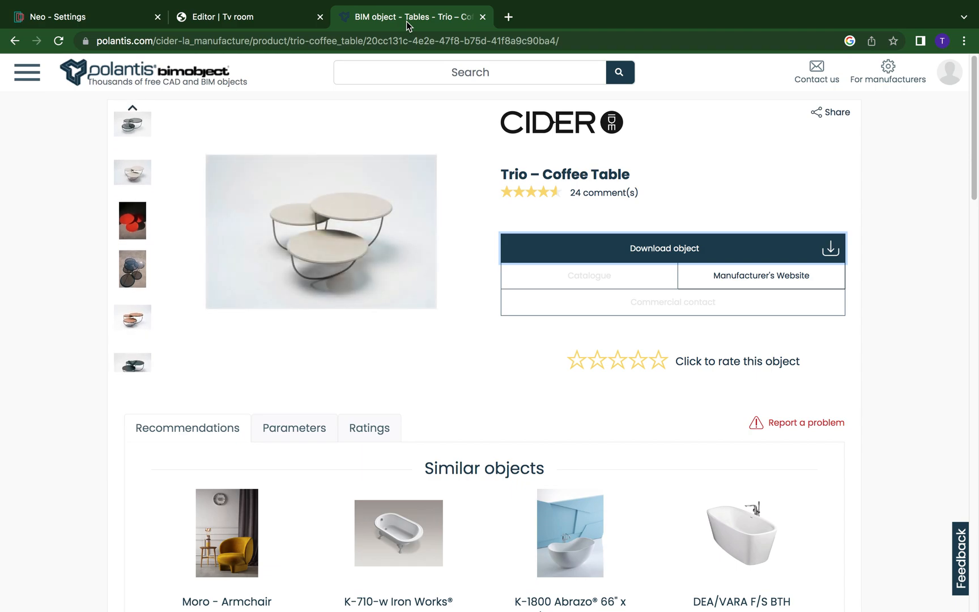
click(131, 222)
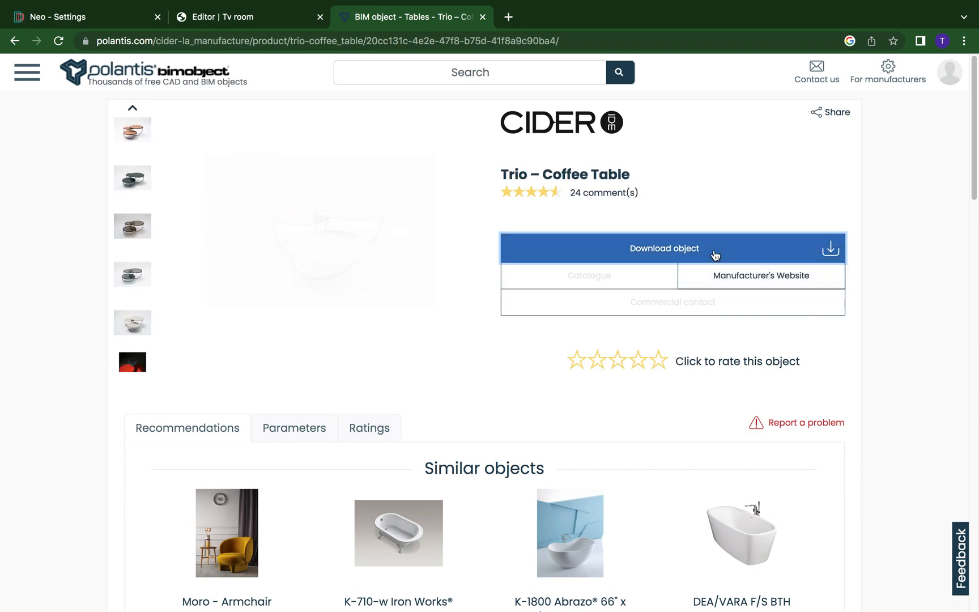
click(131, 360)
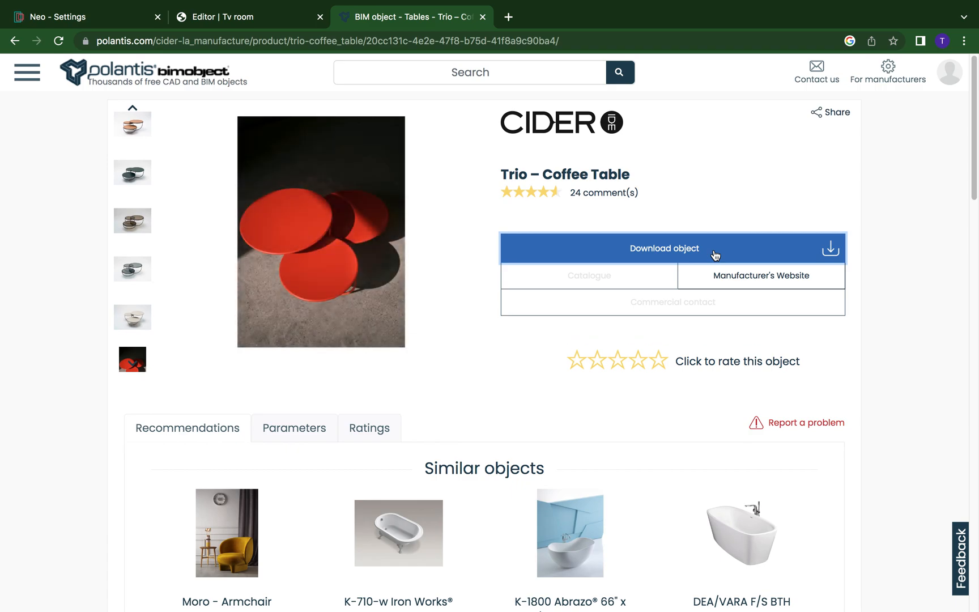
click(664, 248)
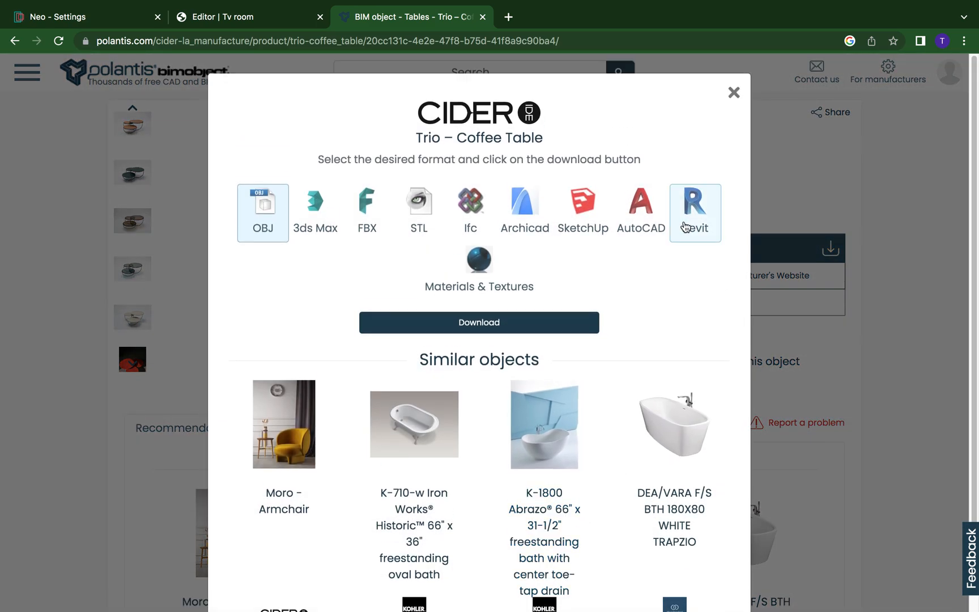
click(315, 212)
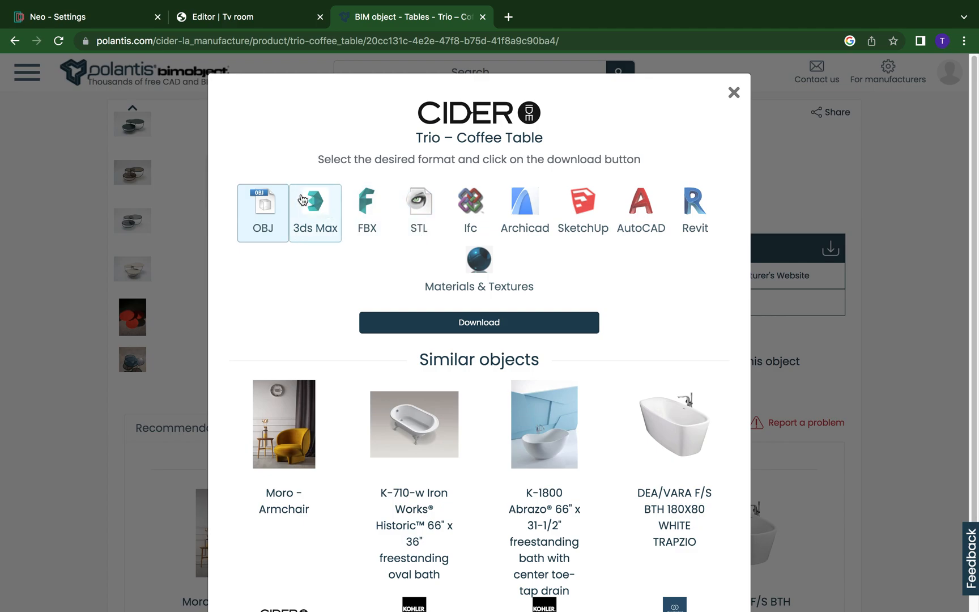
click(262, 212)
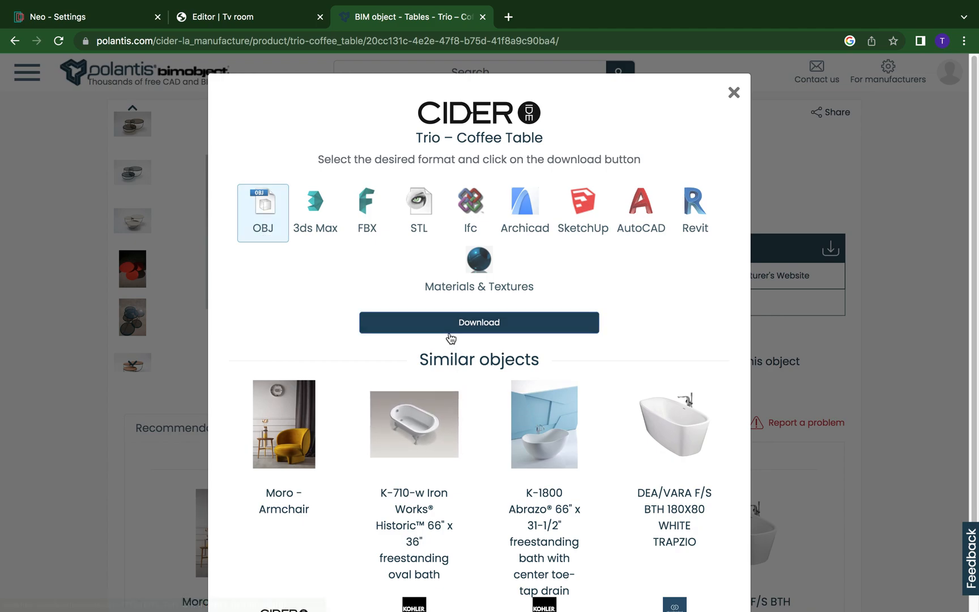
mouse_move(479, 322)
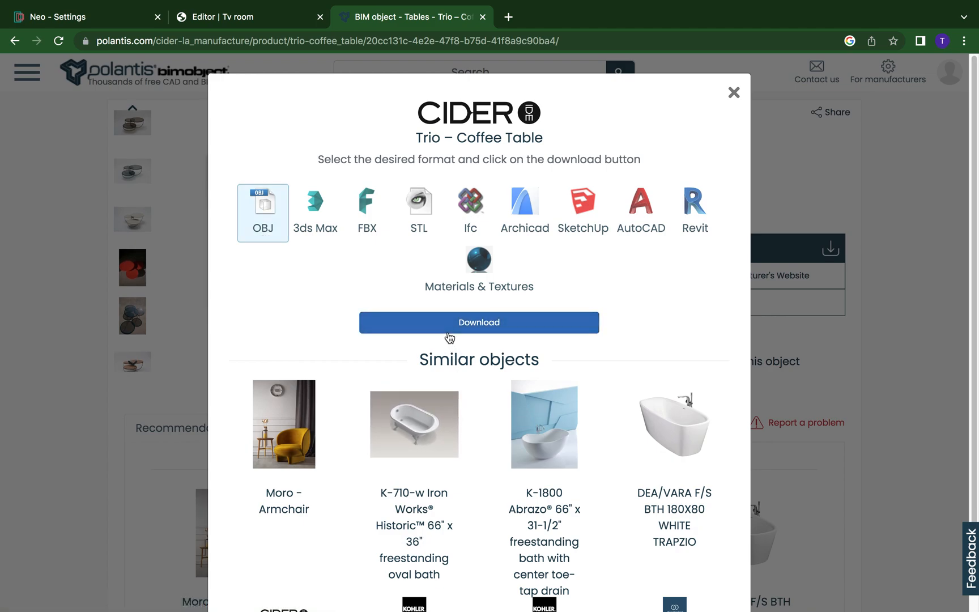
mouse_move(734, 93)
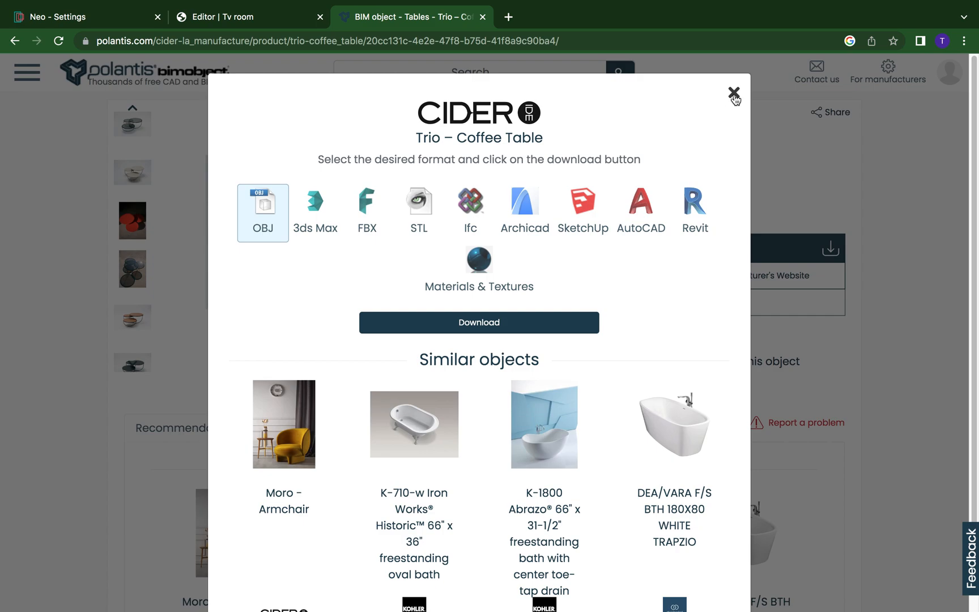
click(733, 92)
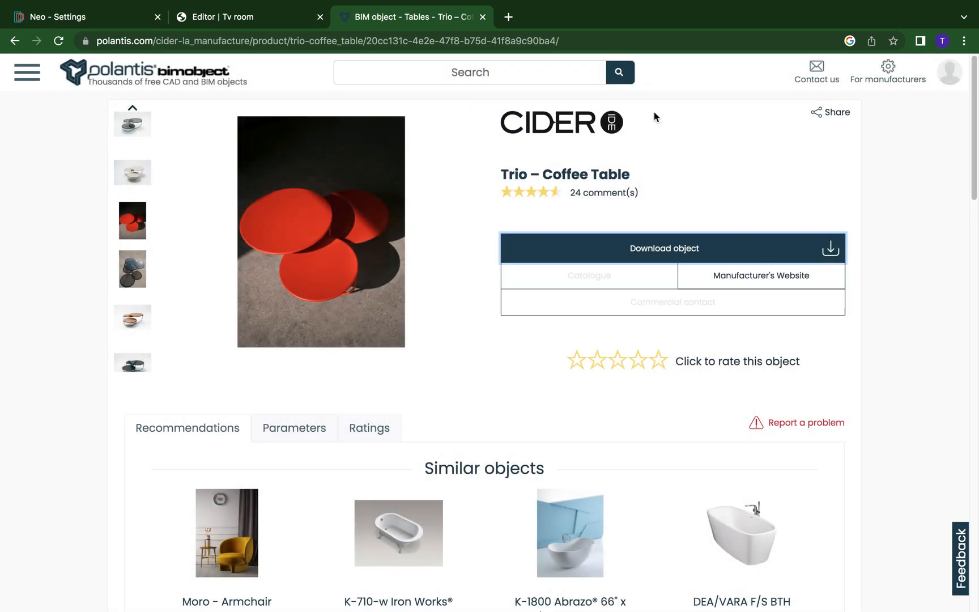
Return to the Tv Room editor and start a new model upload from the Uploads library
click(244, 17)
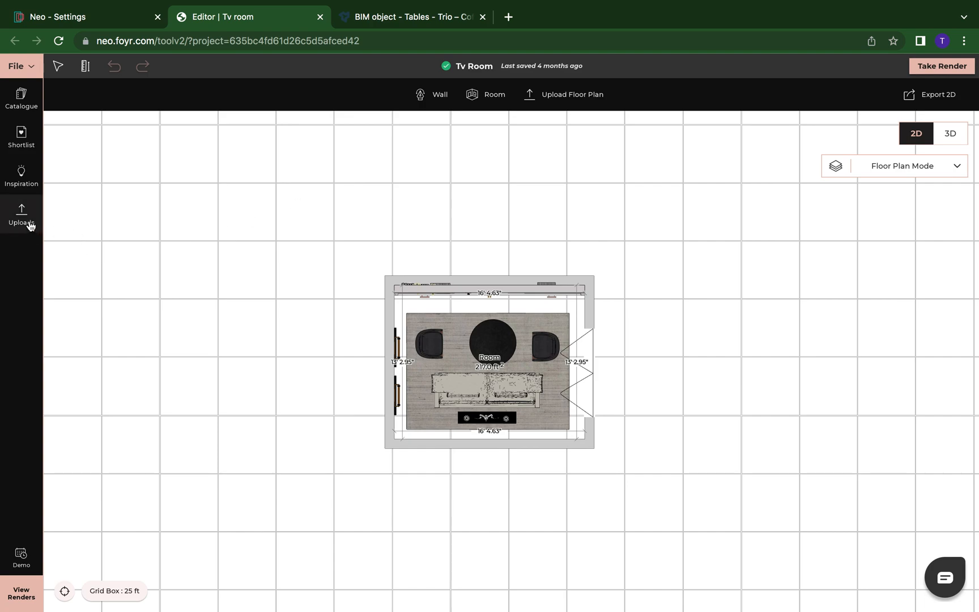
click(21, 218)
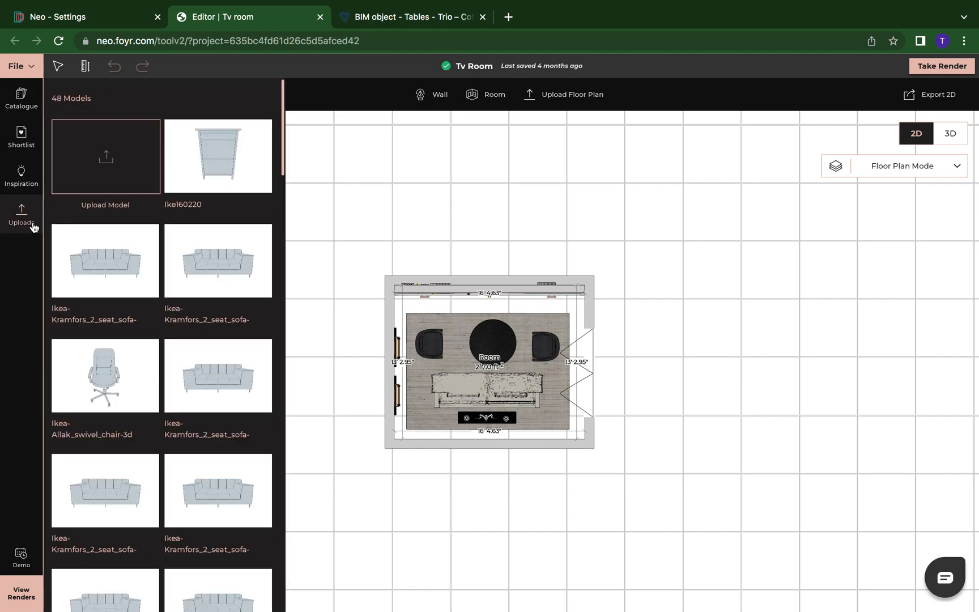
mouse_move(105, 157)
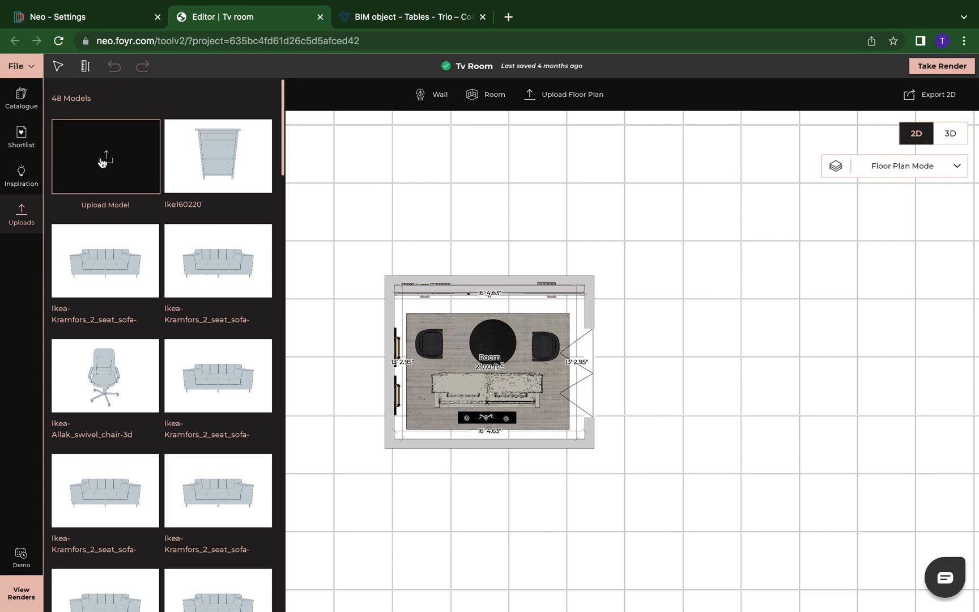
click(105, 157)
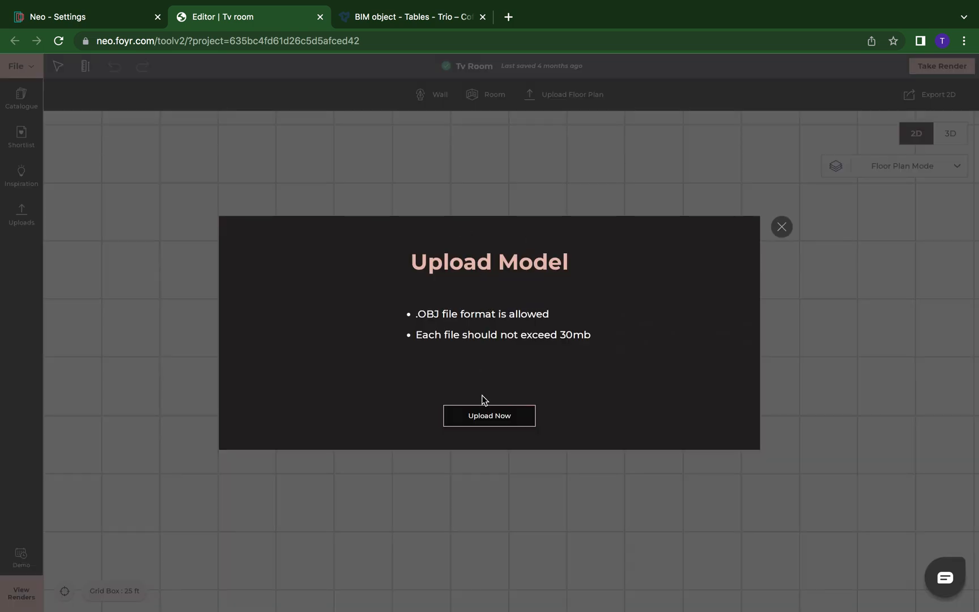
Browse from Downloads to the Desktop OBJ folder and choose the IKEA Kramfors sofa .obj file
click(489, 414)
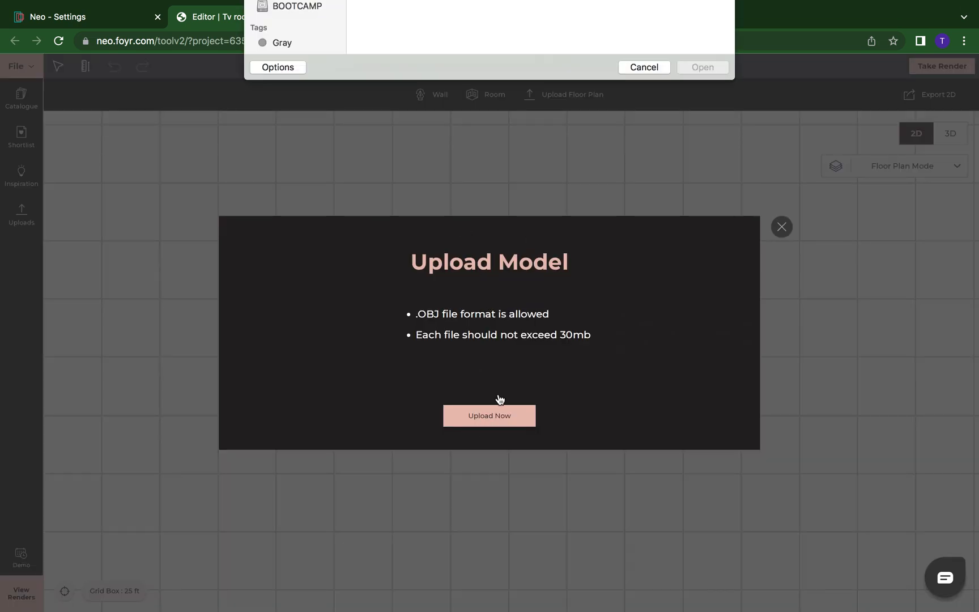
click(489, 415)
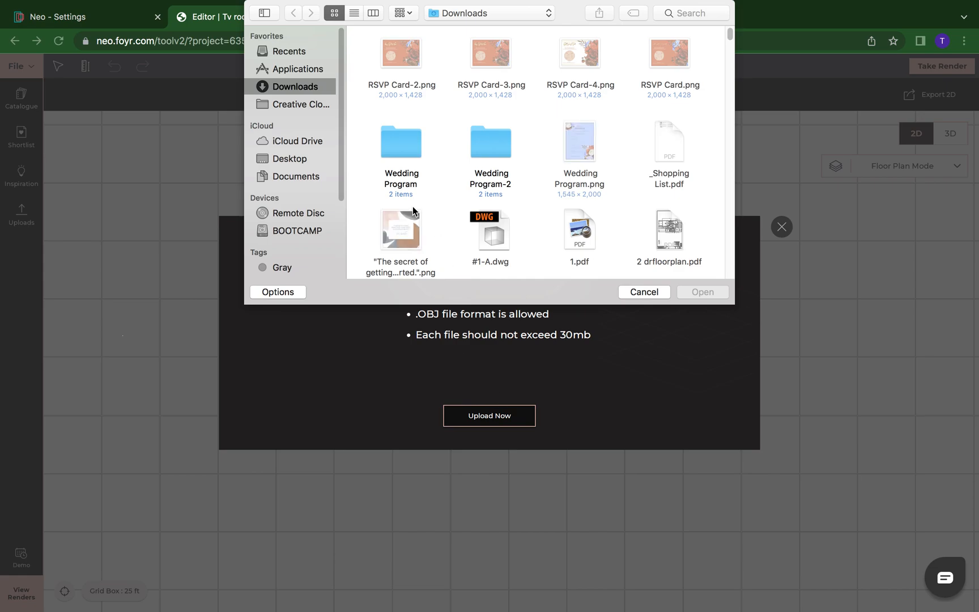
click(289, 158)
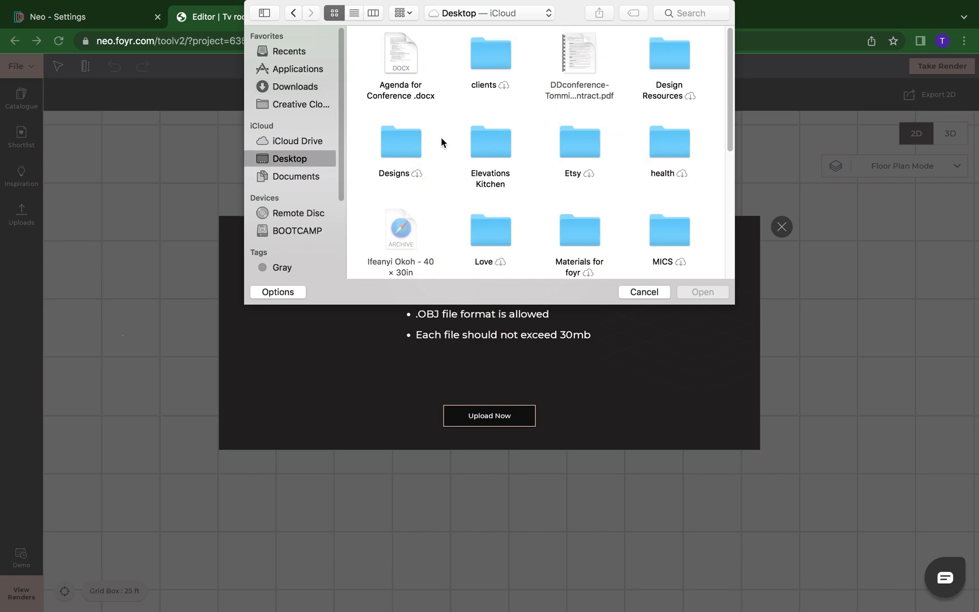
mouse_move(569, 229)
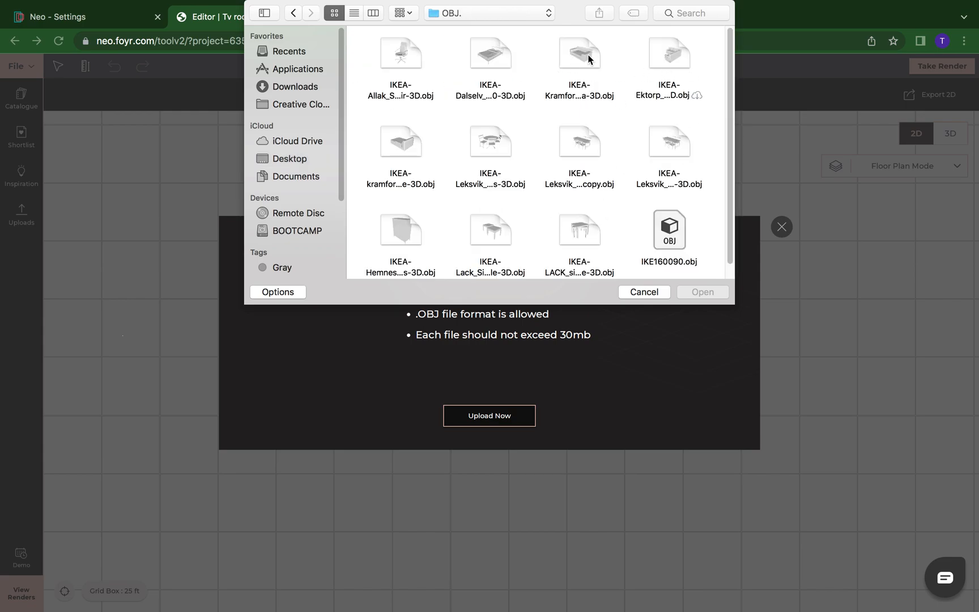
click(580, 53)
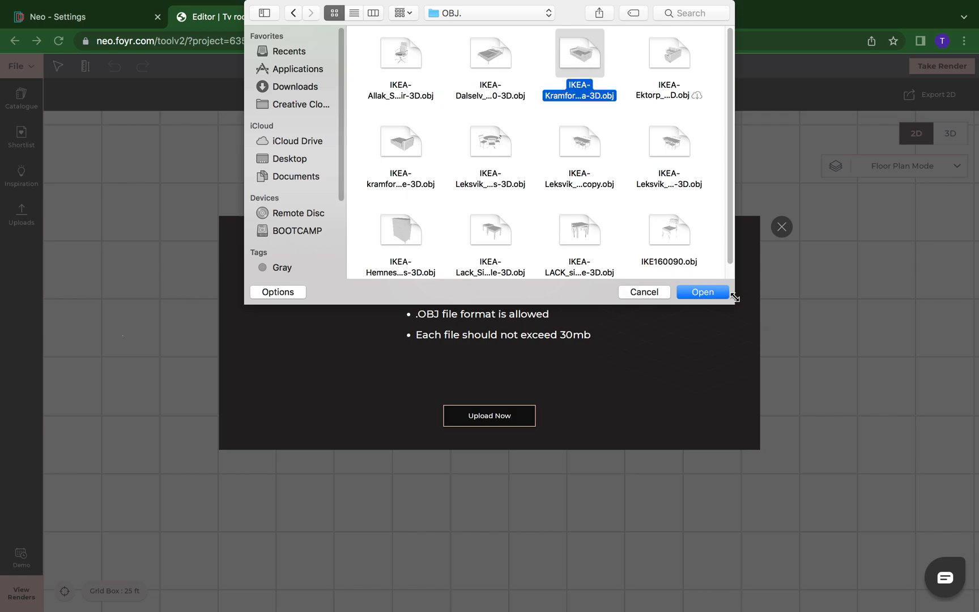
mouse_move(719, 301)
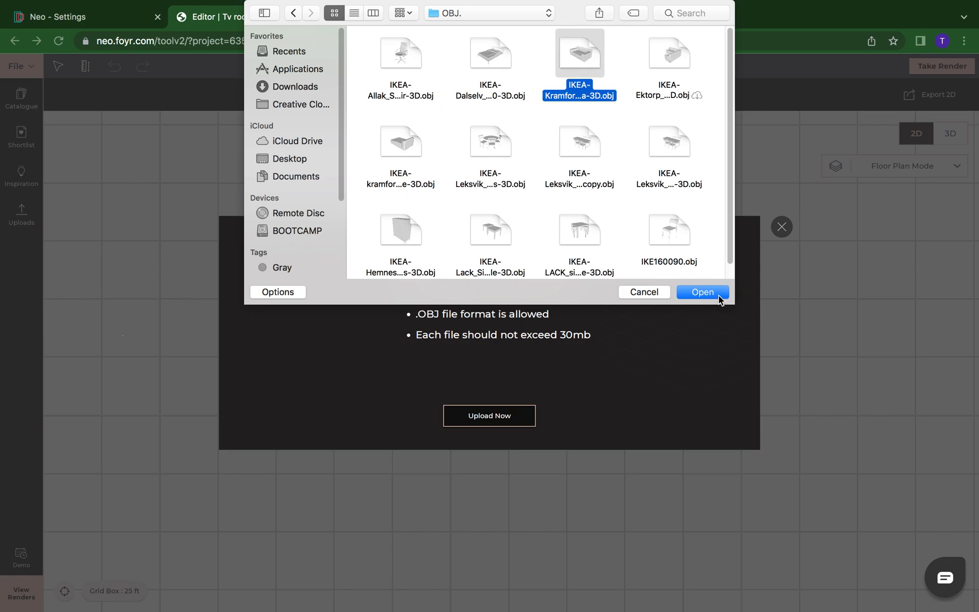
click(701, 292)
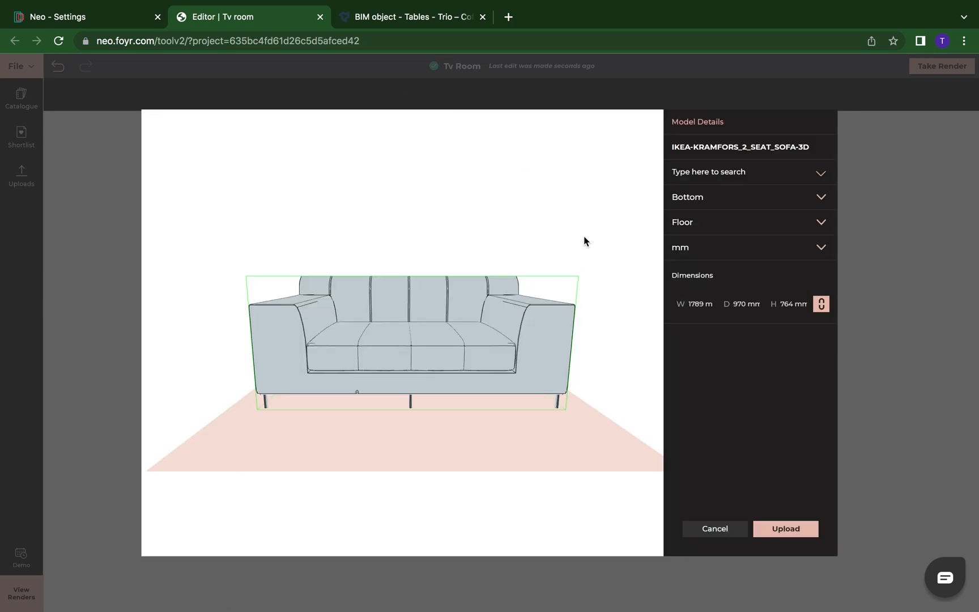
mouse_move(727, 133)
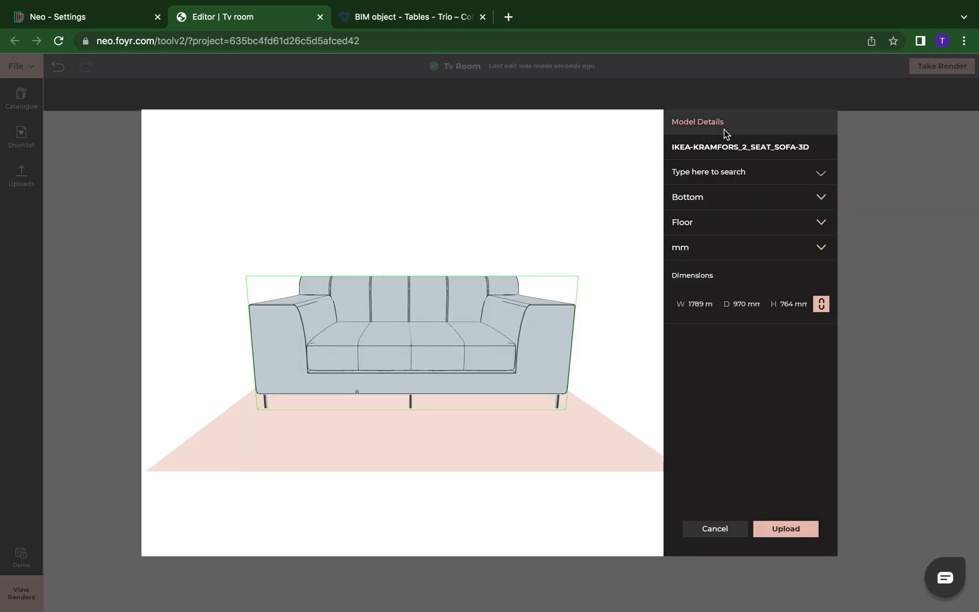
mouse_move(716, 243)
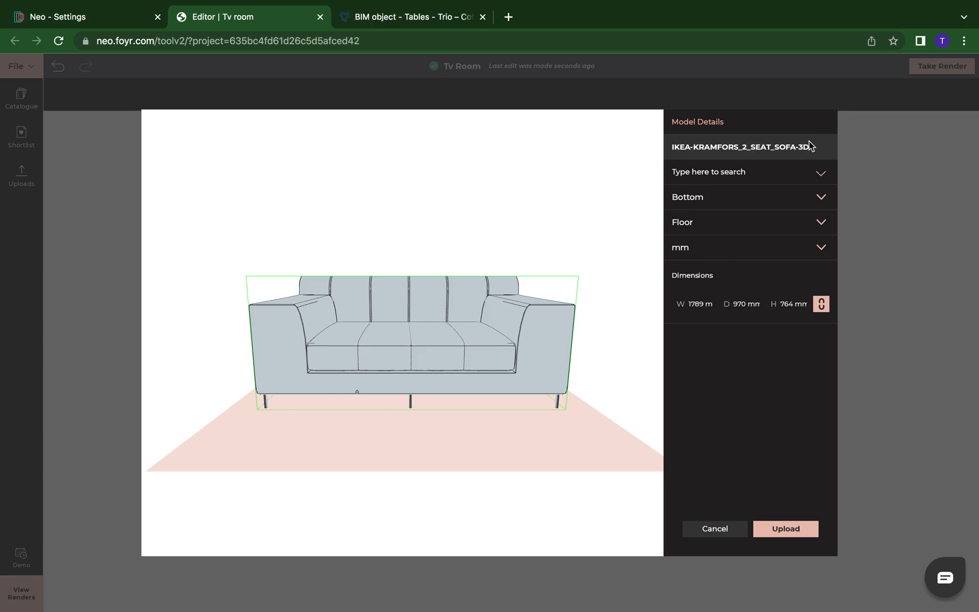
mouse_move(493, 357)
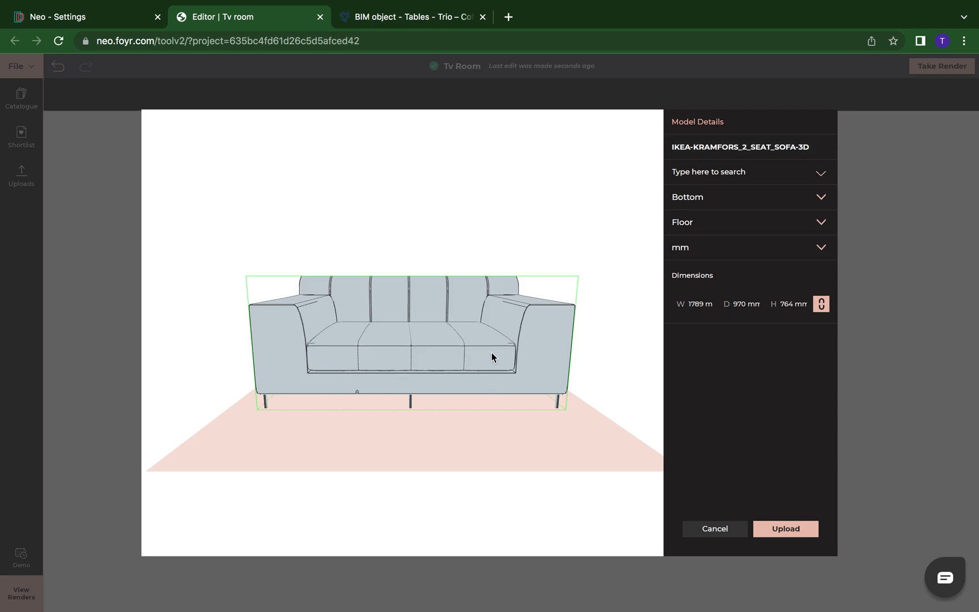
mouse_move(706, 181)
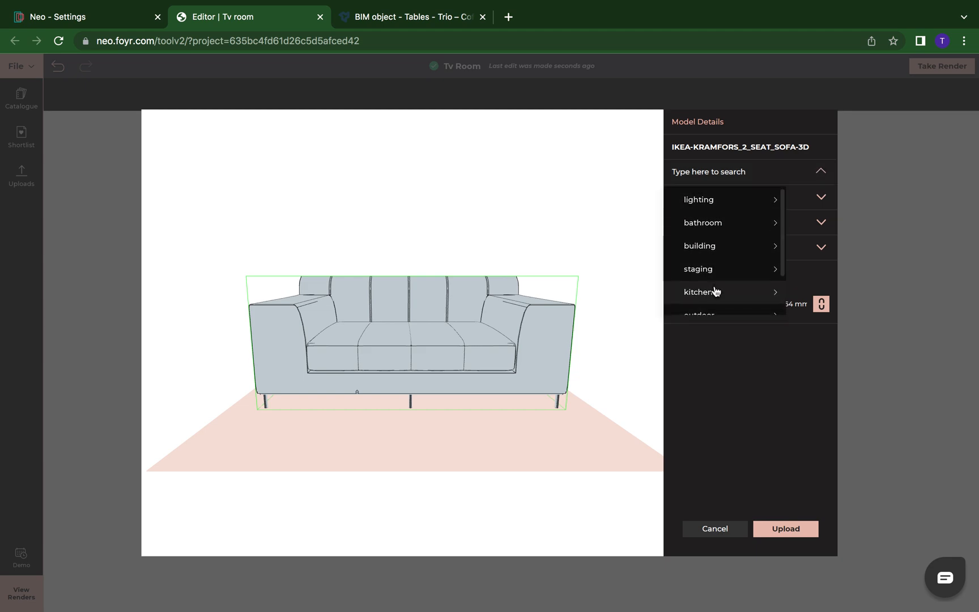
File the Kramfors sofa under furniture / sofas & arm chairs / sofas and sectional
scroll(down, 3)
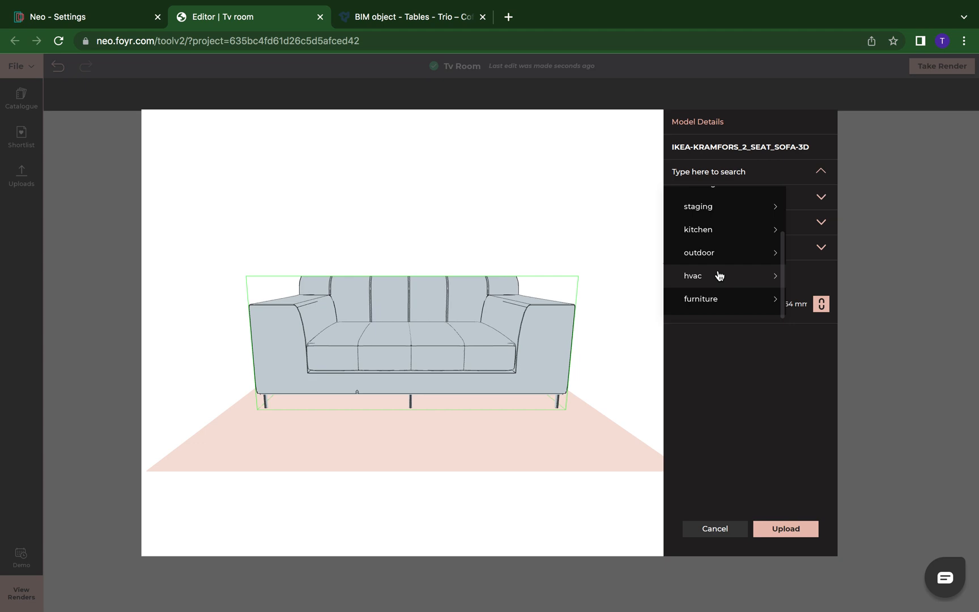
mouse_move(722, 310)
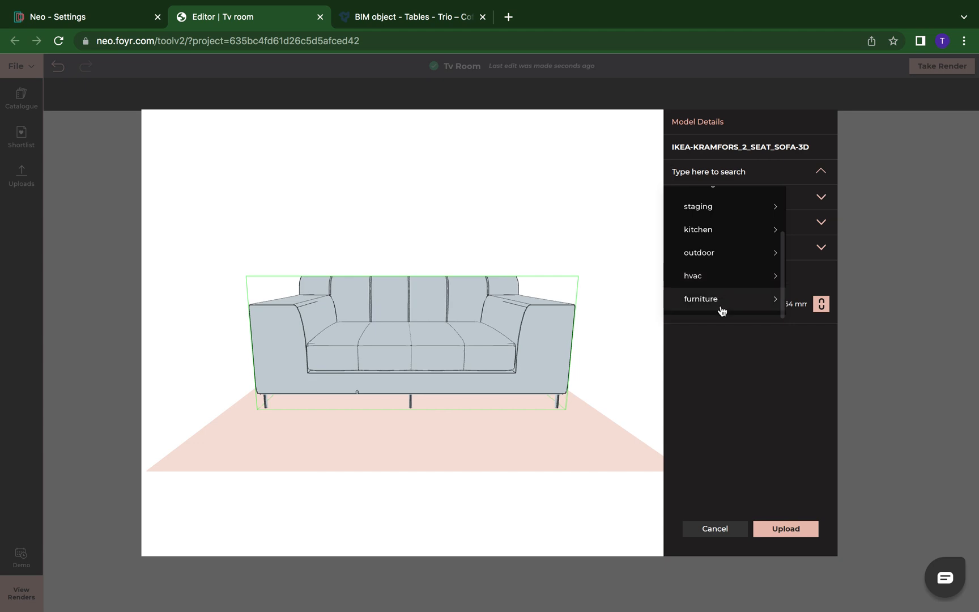
click(701, 298)
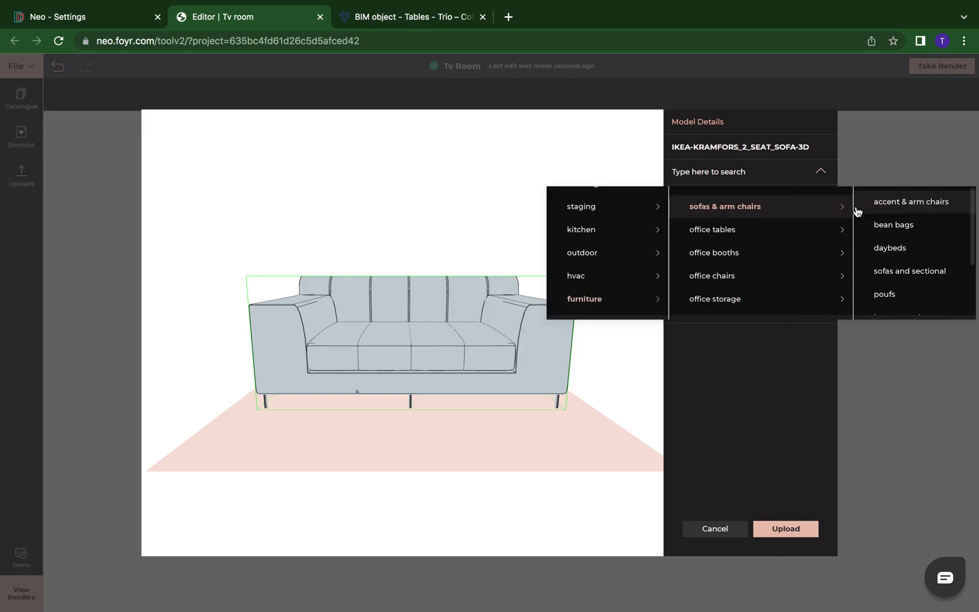
mouse_move(910, 271)
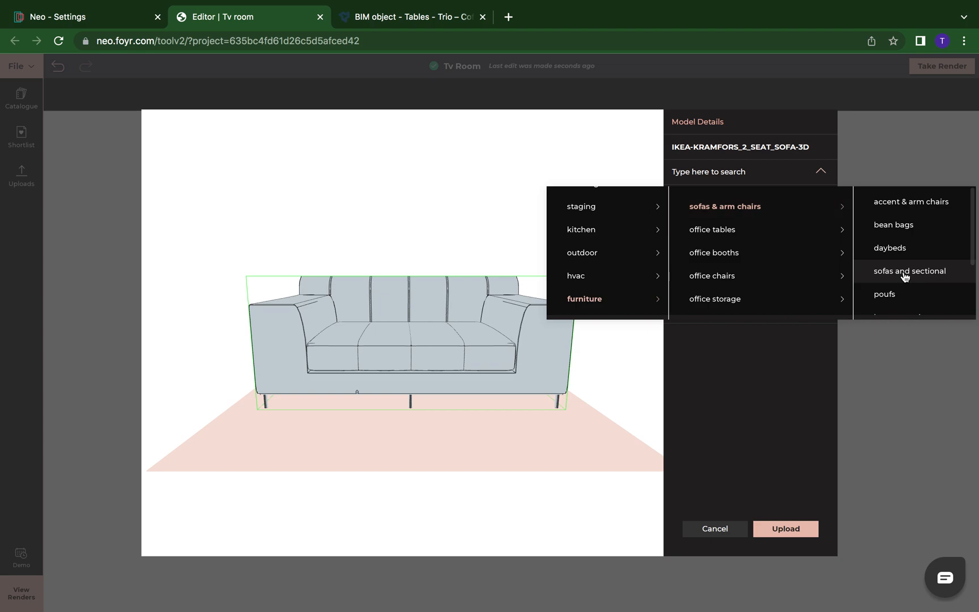
click(911, 271)
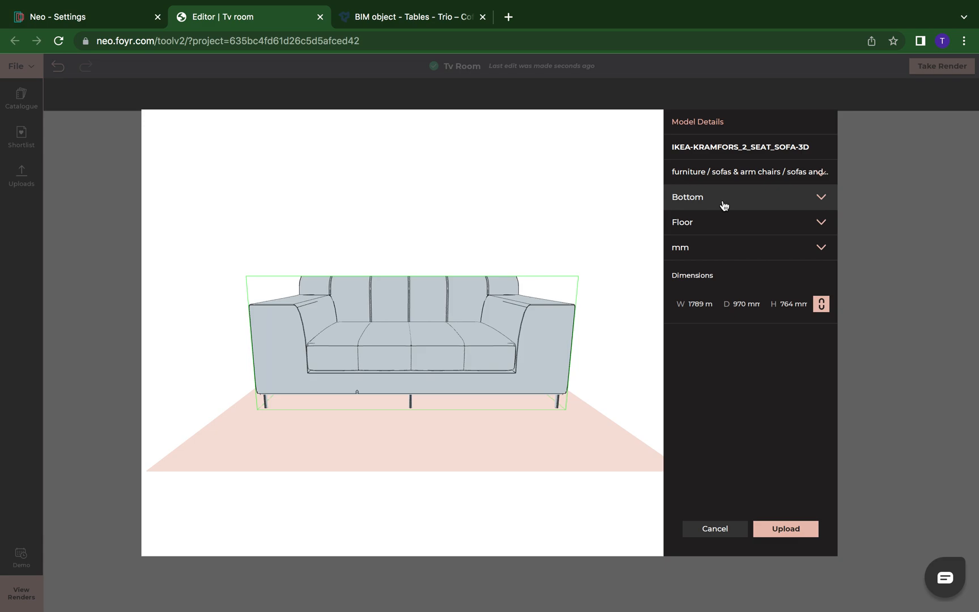
mouse_move(286, 404)
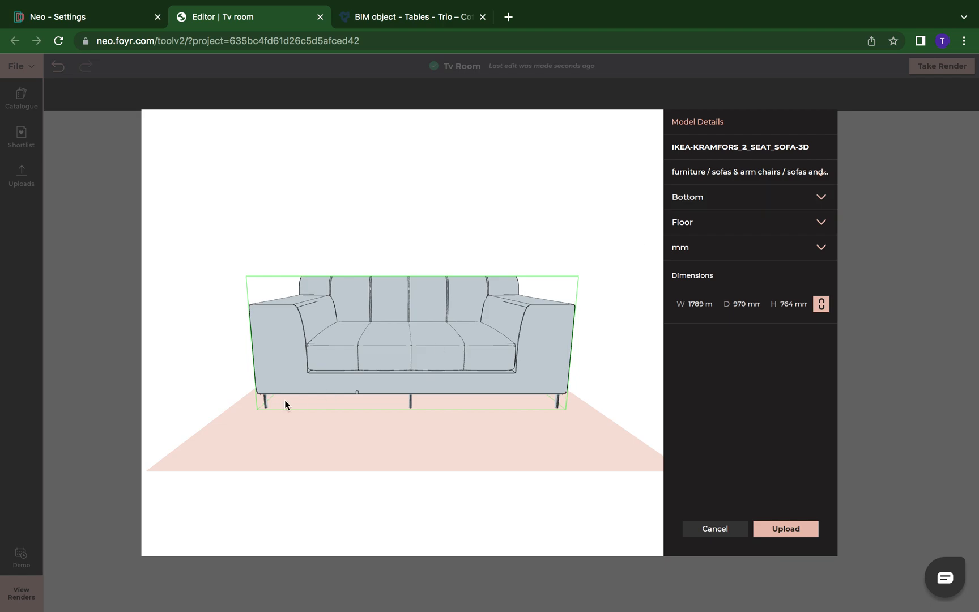
mouse_move(687, 263)
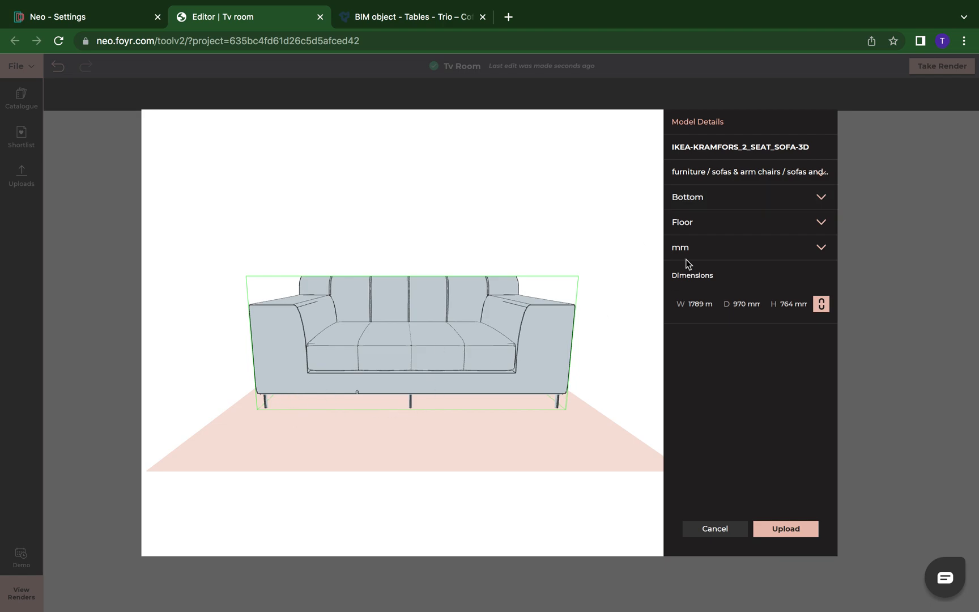
mouse_move(704, 225)
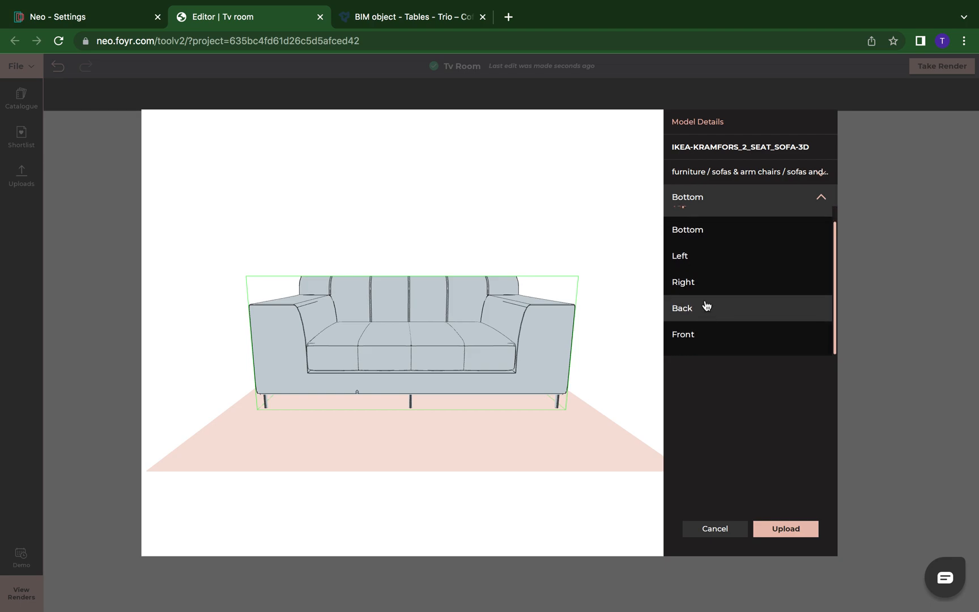
Review the sofa's Bottom-on-Floor orientation and list the unit choices (mm, m, ft, in)
scroll(up, 3)
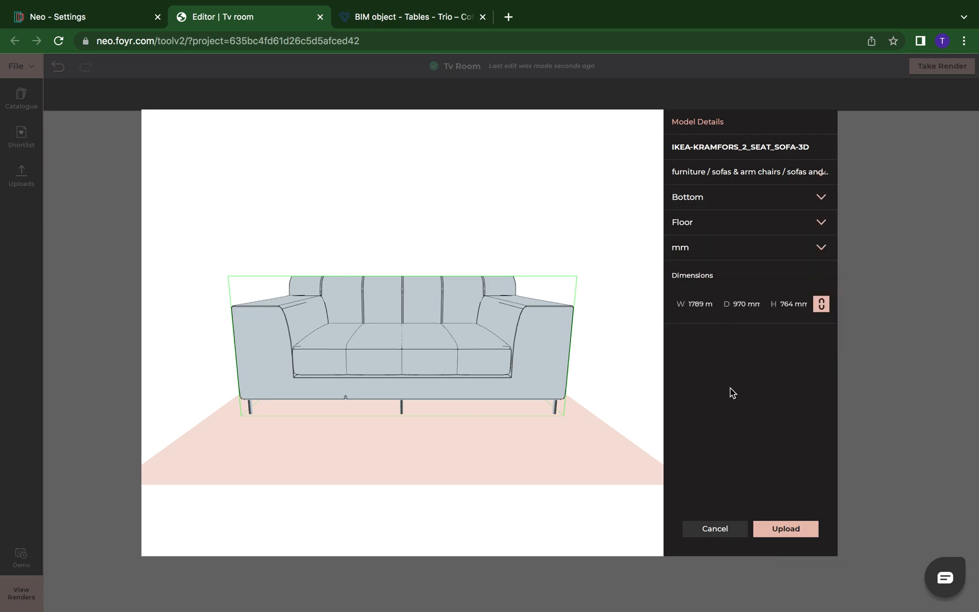
click(749, 247)
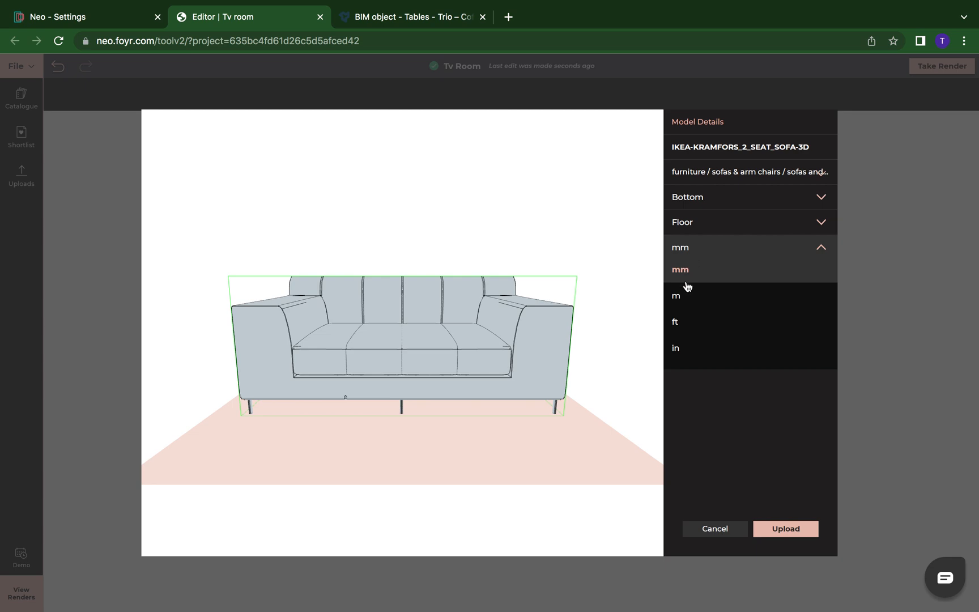
mouse_move(678, 348)
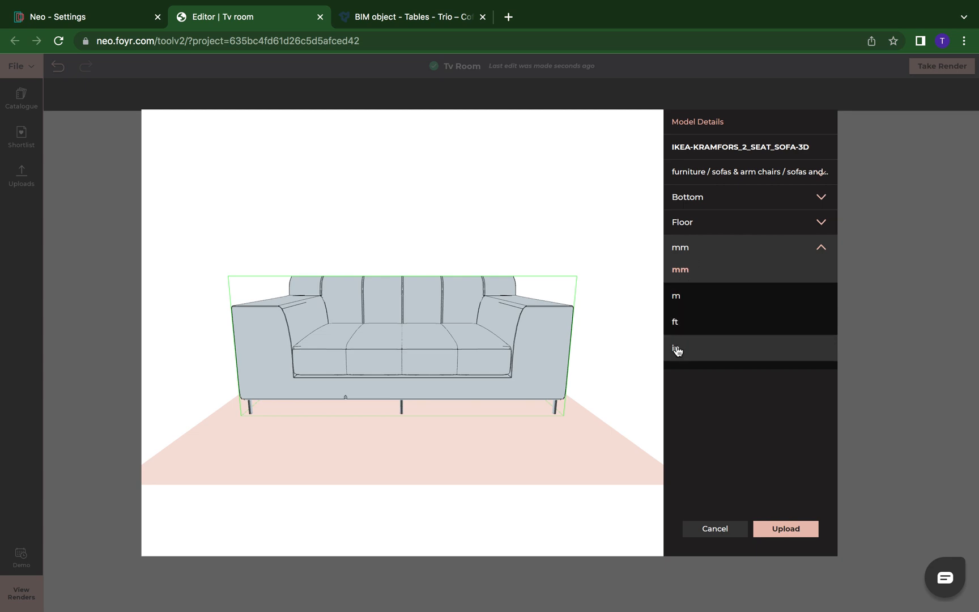
mouse_move(696, 407)
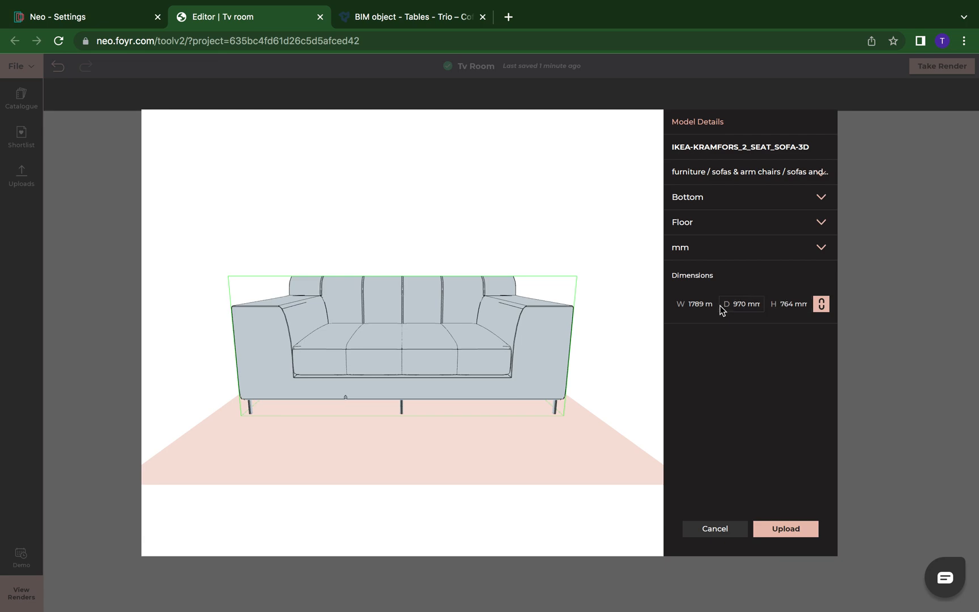
mouse_move(757, 402)
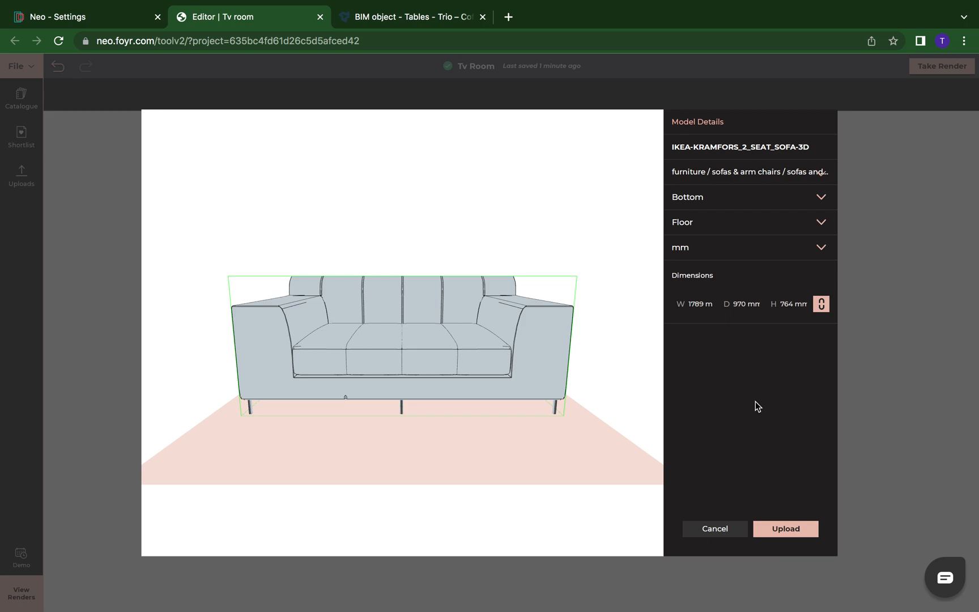
mouse_move(788, 397)
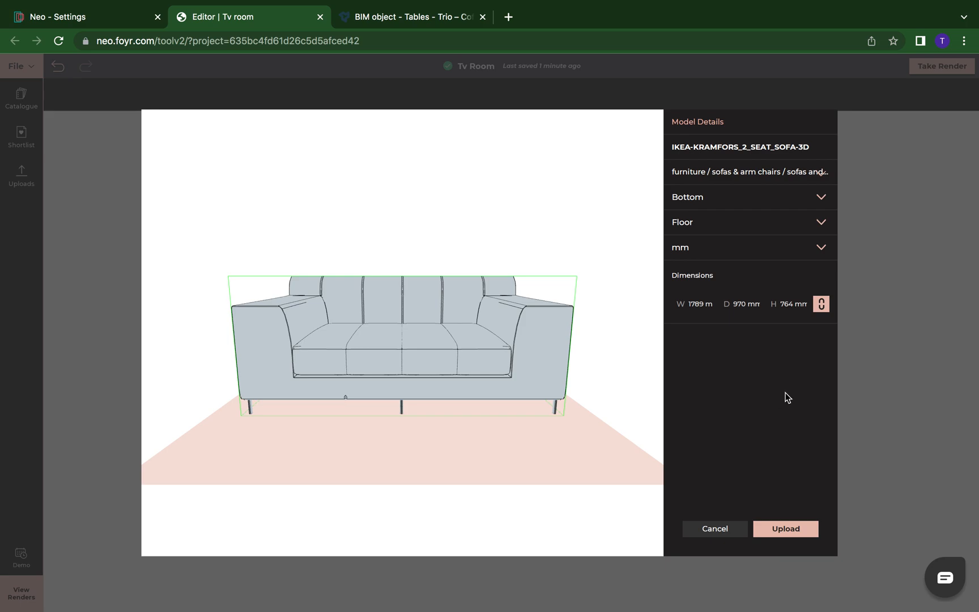
Submit the Kramfors sofa for upload and return to the room plan while it uploads
click(785, 529)
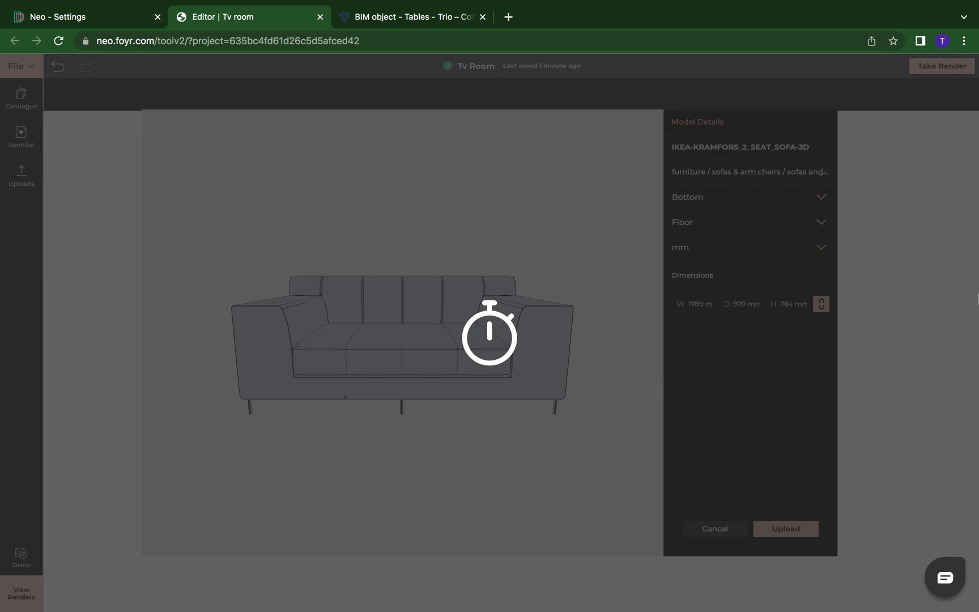
click(786, 529)
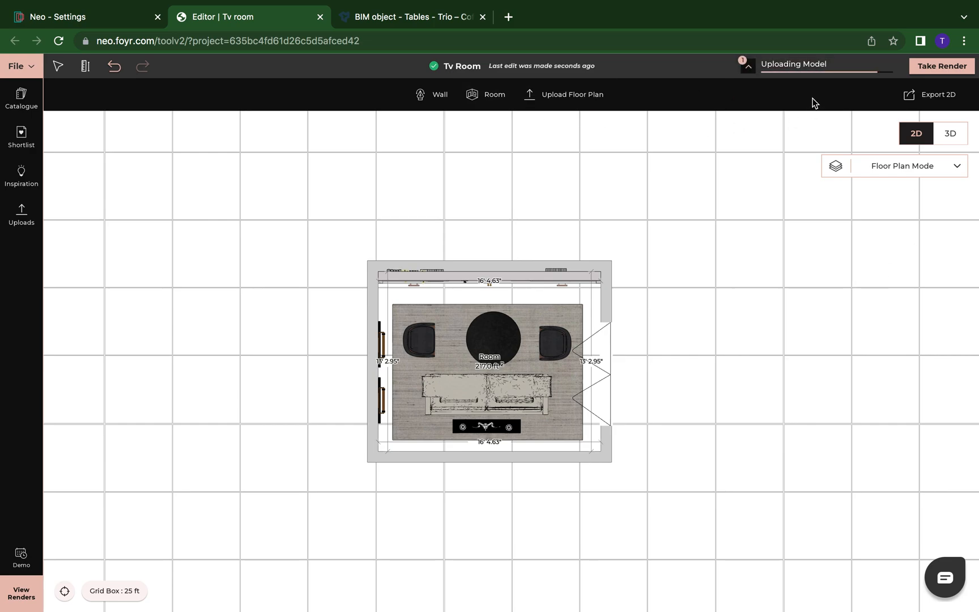
Check the catalogue, then the Uploads library now listing 49 models with the Kramfors sofa first
click(21, 99)
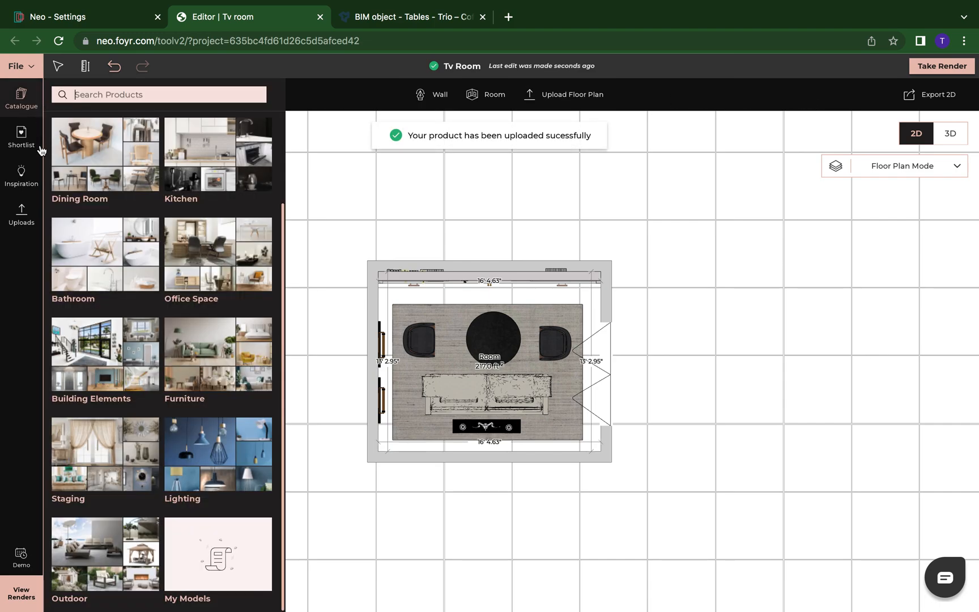
mouse_move(217, 555)
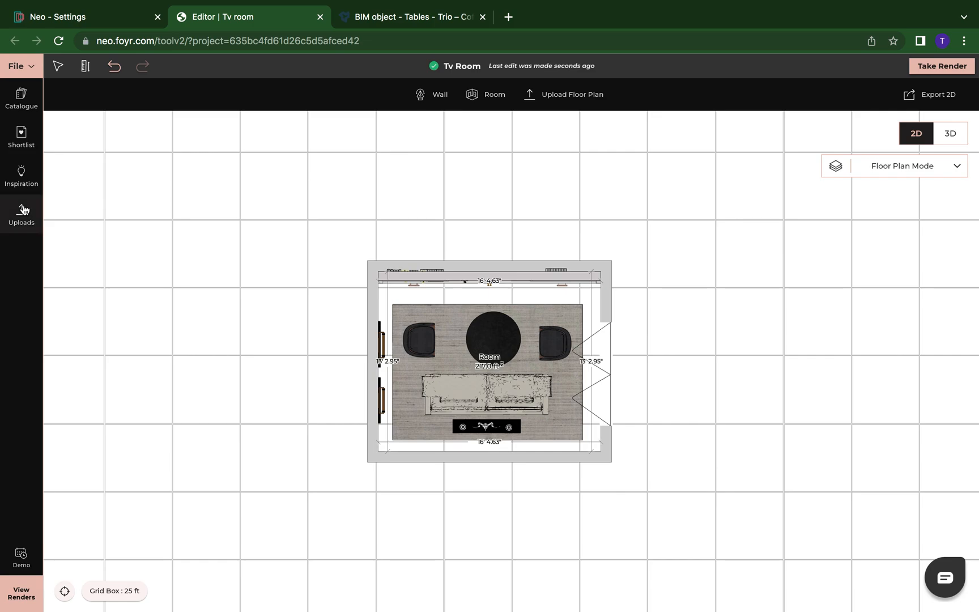
click(22, 215)
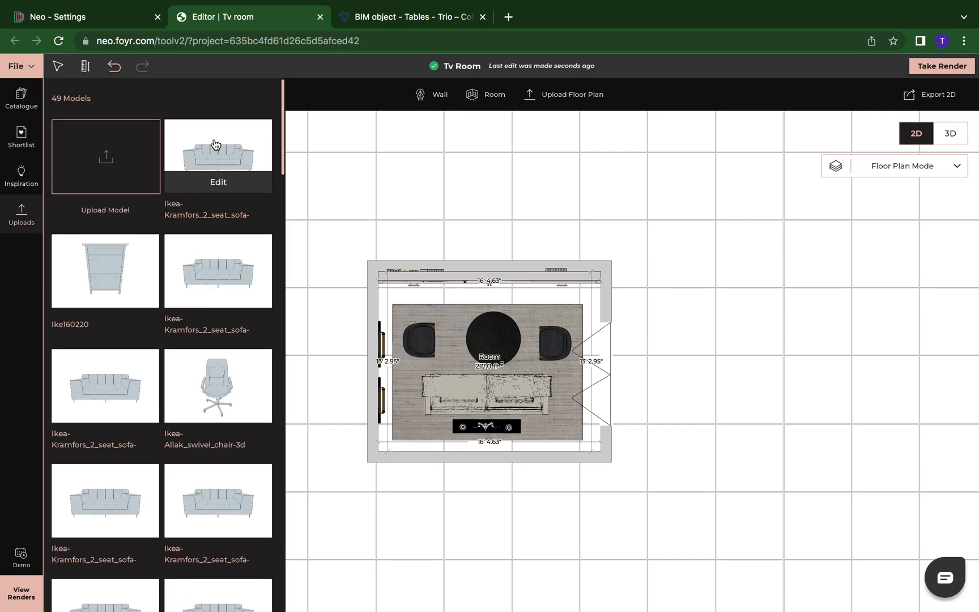
mouse_move(965, 58)
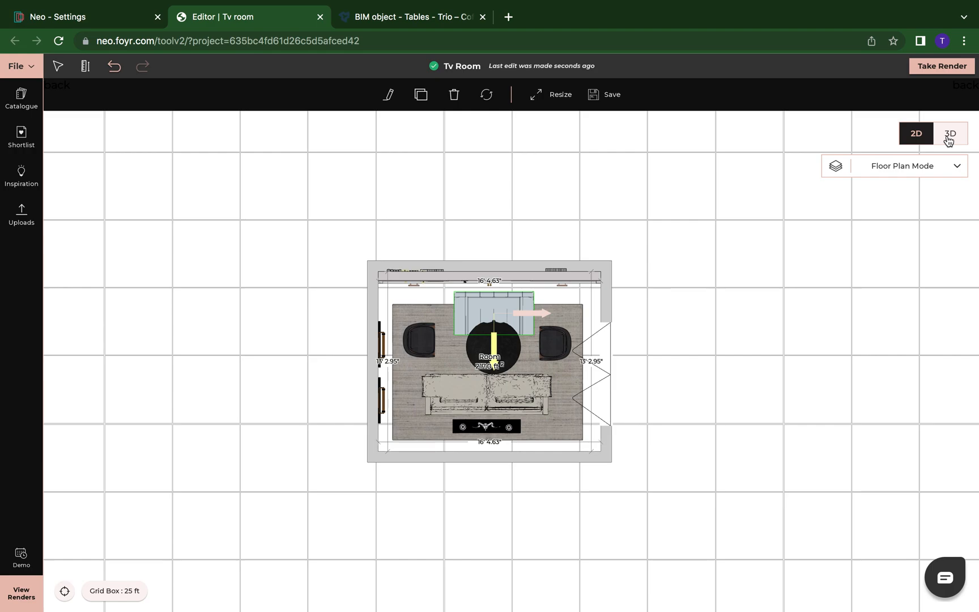
Switch the Tv Room to 3D and select the newly placed Kramfors sofa
click(950, 132)
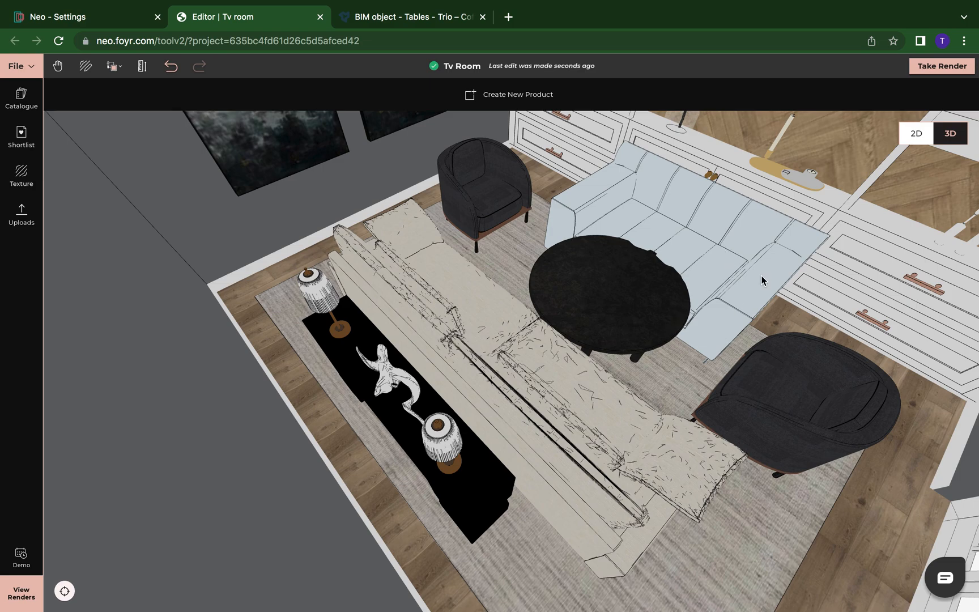
mouse_move(712, 264)
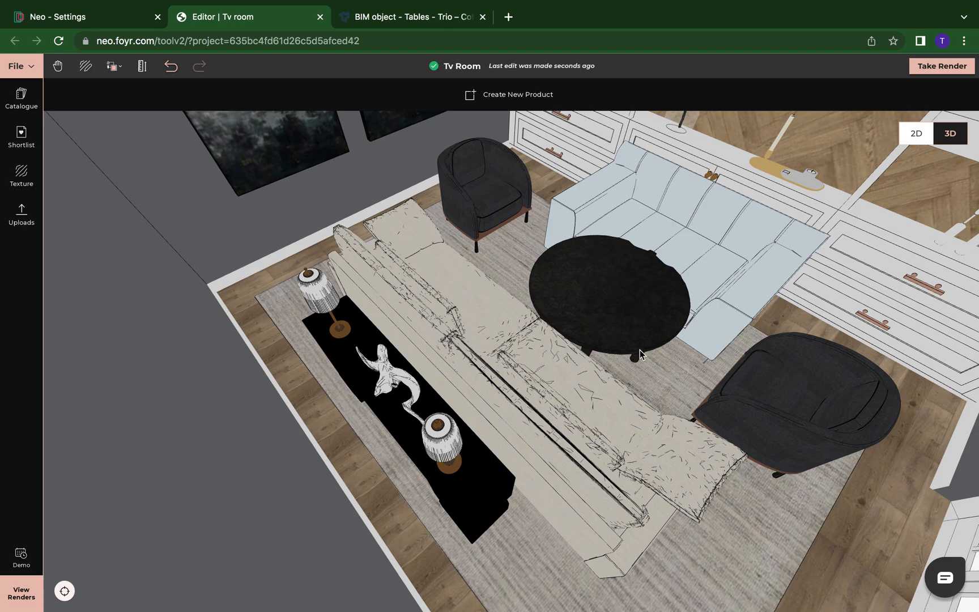
click(619, 293)
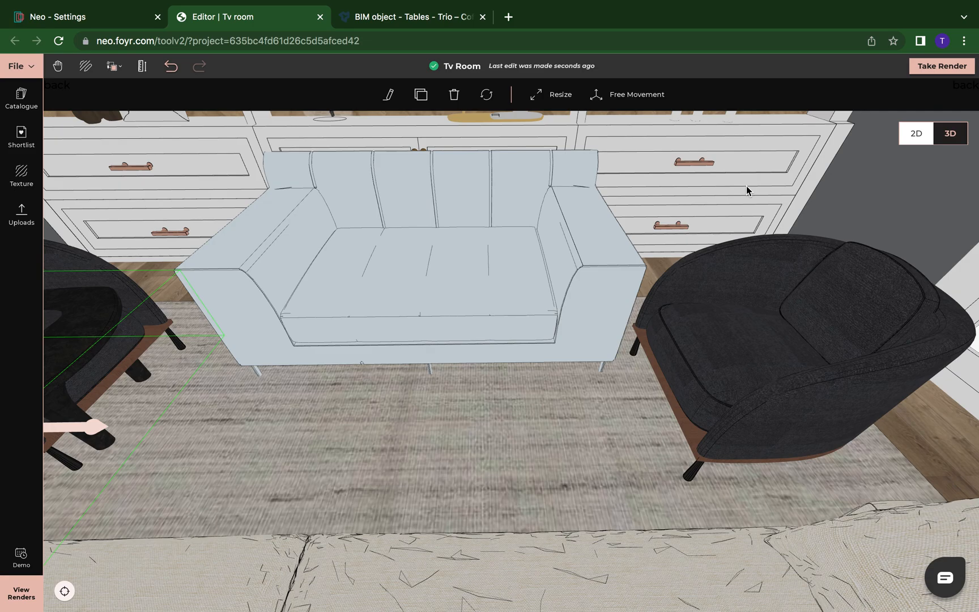
mouse_move(131, 236)
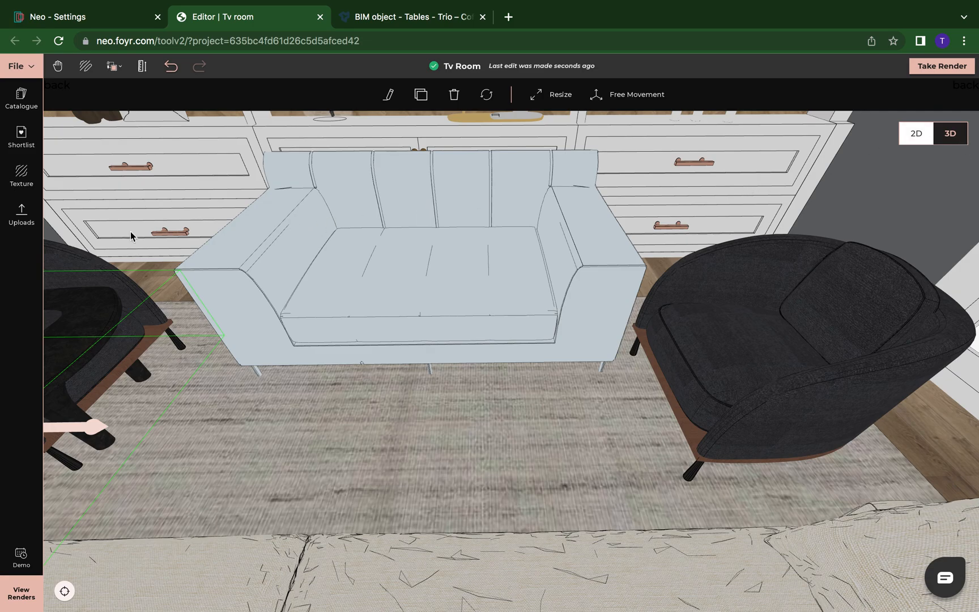
Apply the Pink Velvet fabric texture from the library to the sofa
click(21, 175)
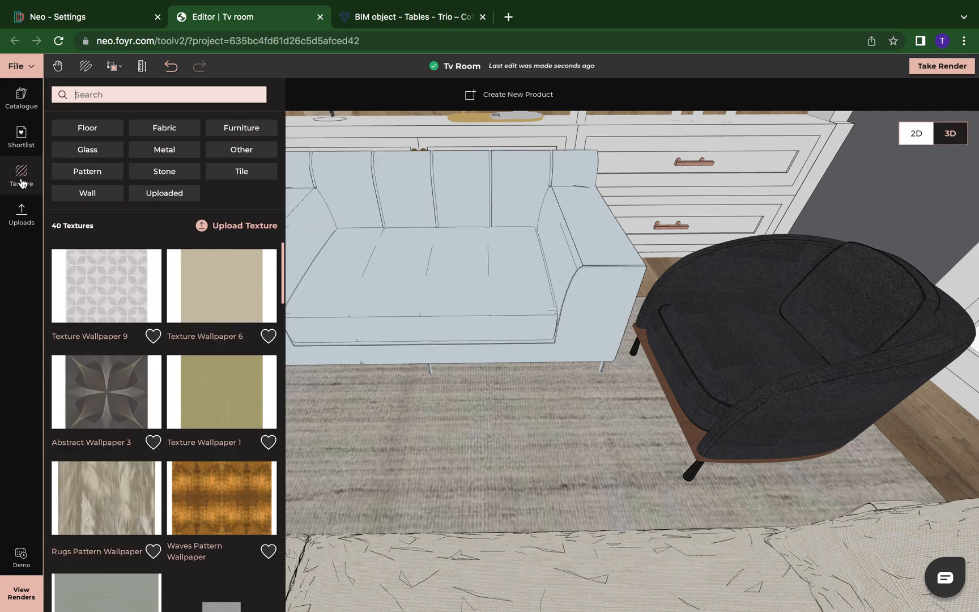
click(163, 128)
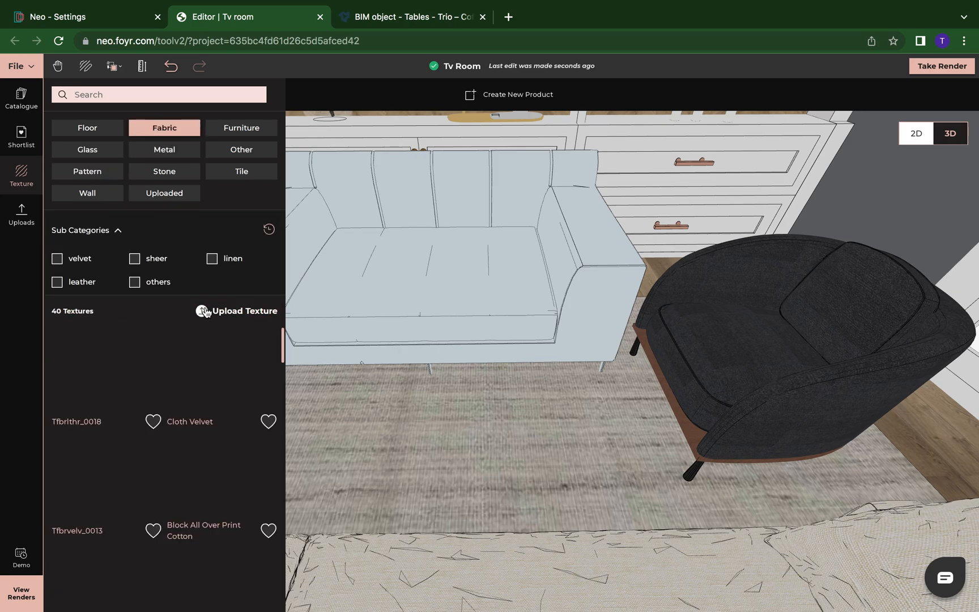
click(118, 231)
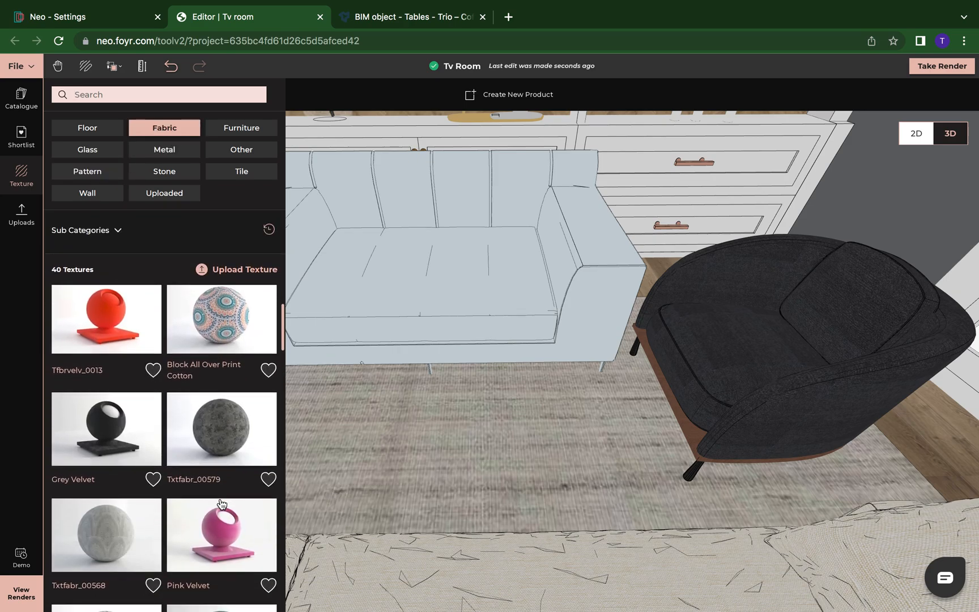
scroll(down, 3)
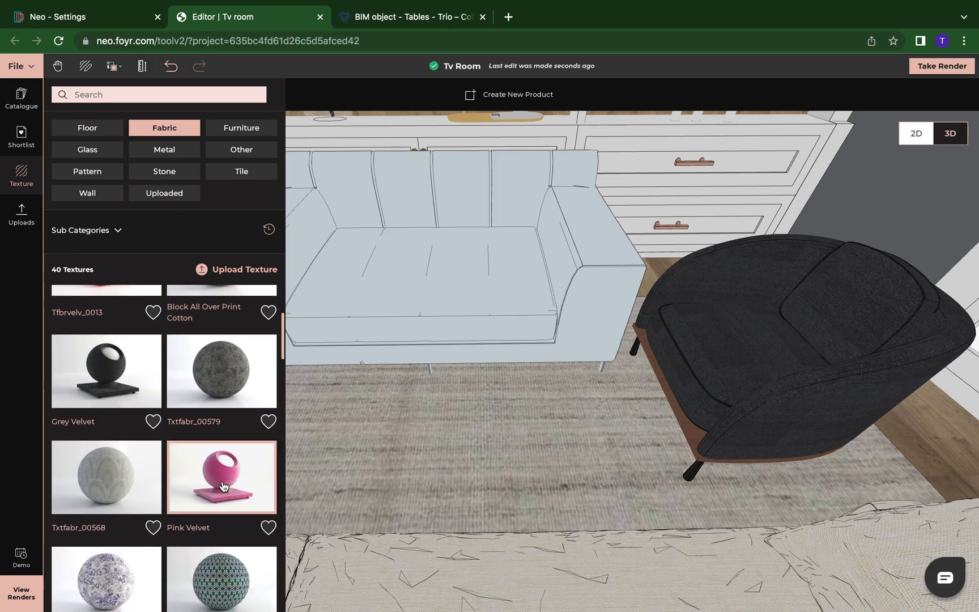
mouse_move(271, 408)
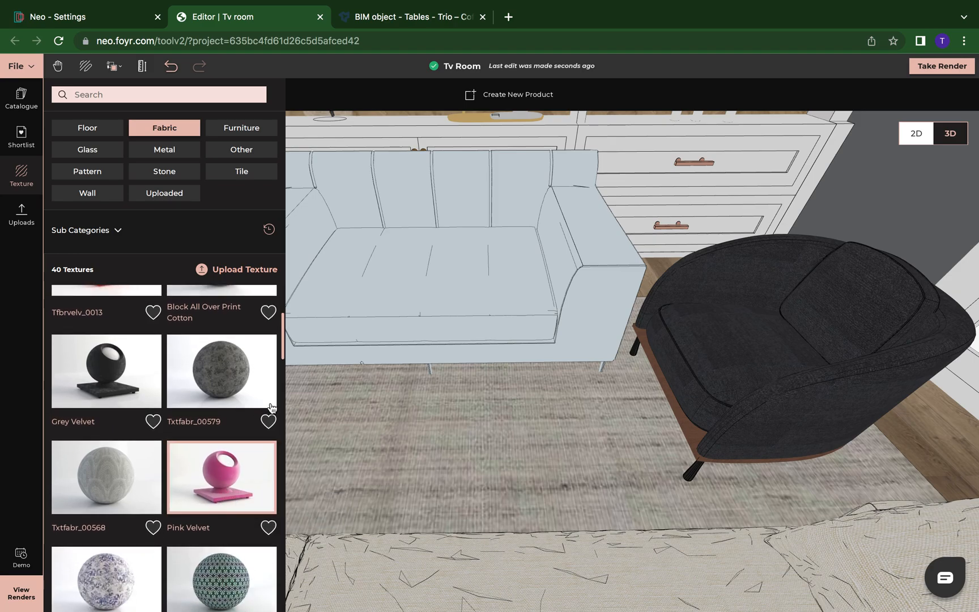
mouse_move(426, 287)
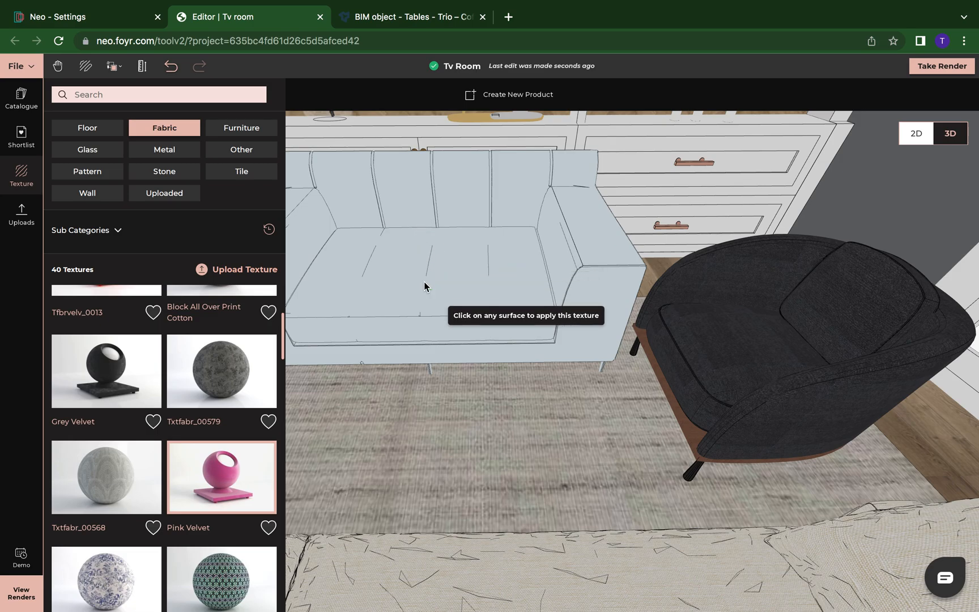
click(426, 287)
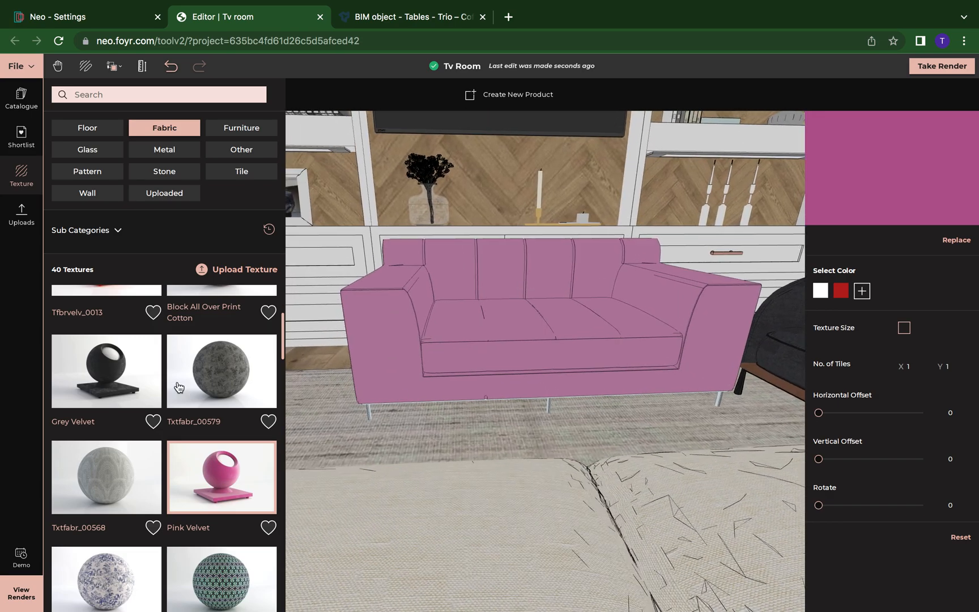
Pick Vietnamese Bamboo from the matte-wood furniture textures for the sofa legs
click(241, 128)
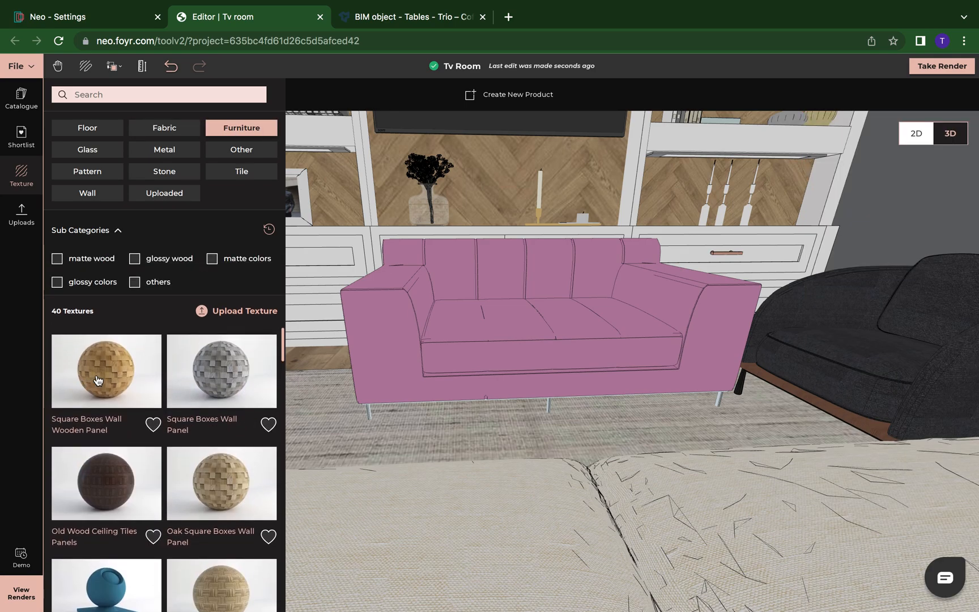
click(57, 259)
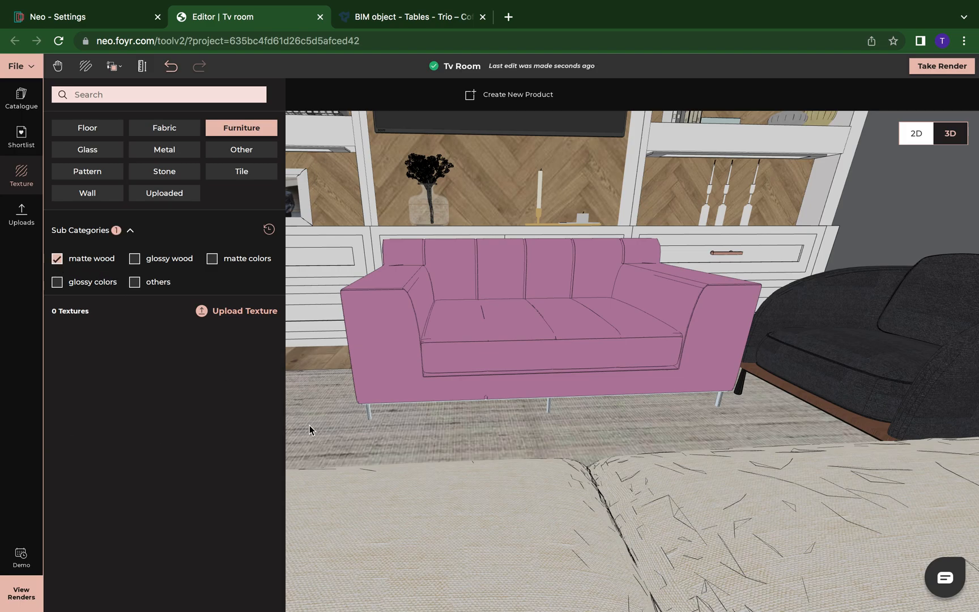
click(131, 230)
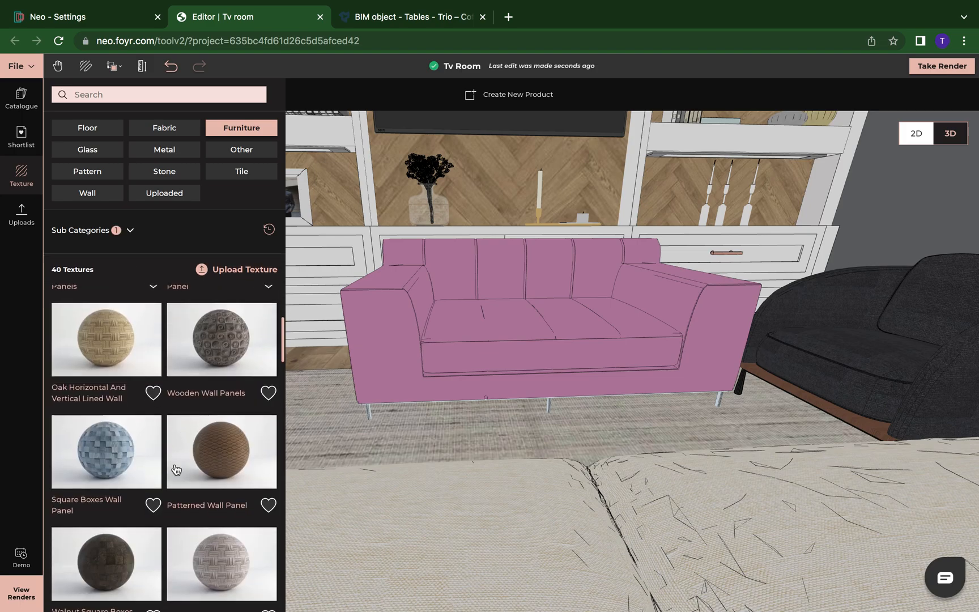
scroll(down, 3)
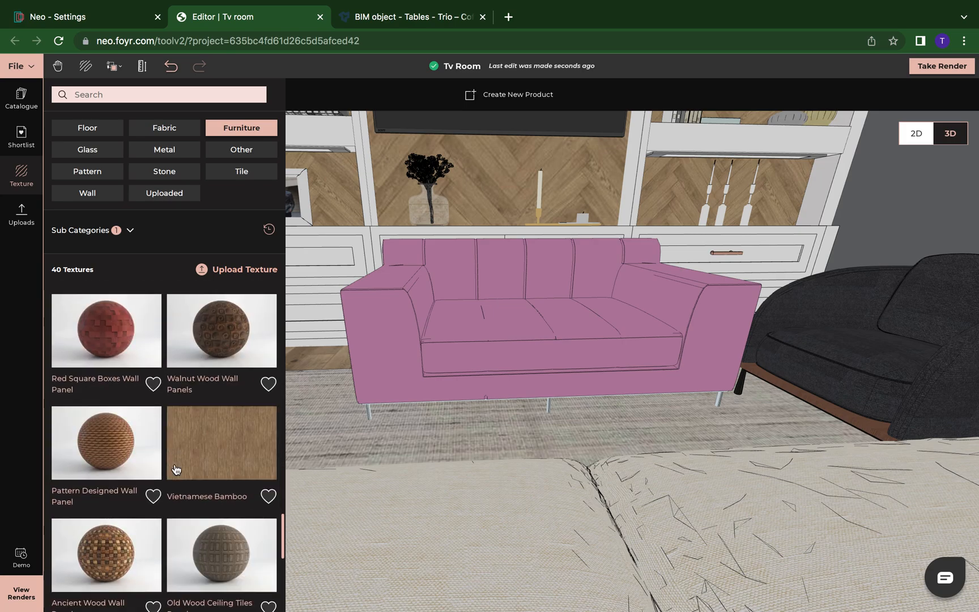
click(221, 443)
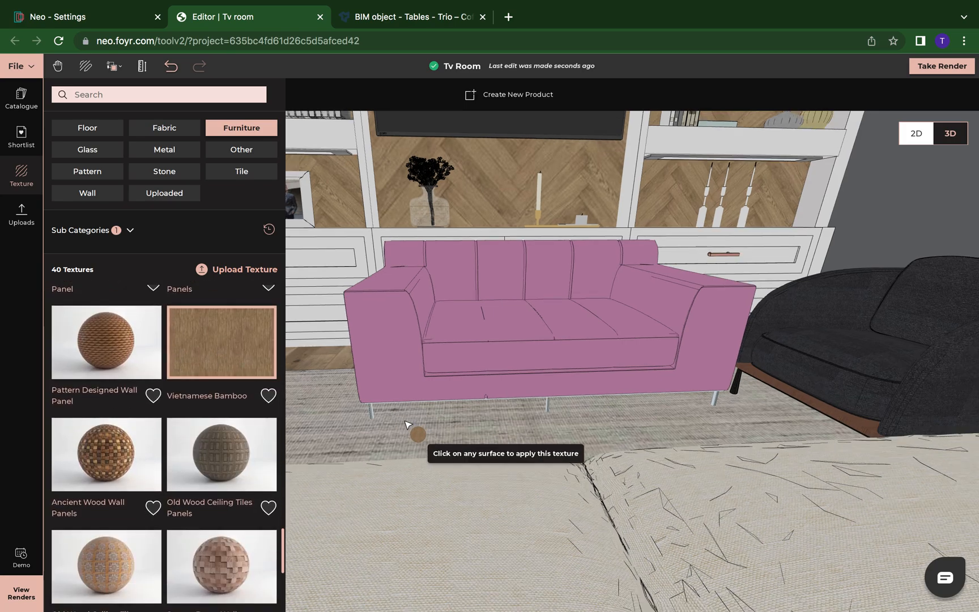
scroll(up, 3)
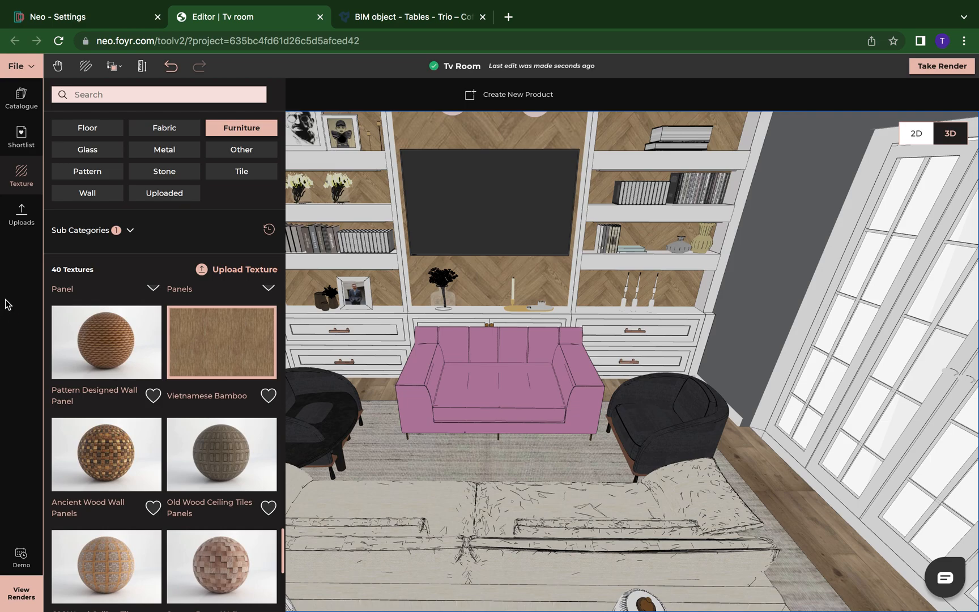
Close the texture library to show the whole furnished Tv Room
click(21, 175)
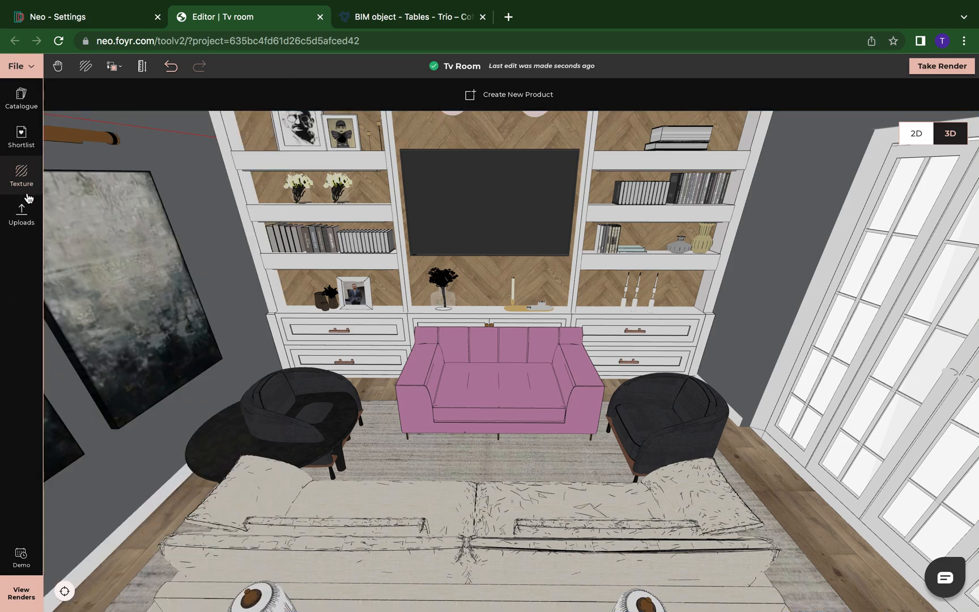
mouse_move(162, 214)
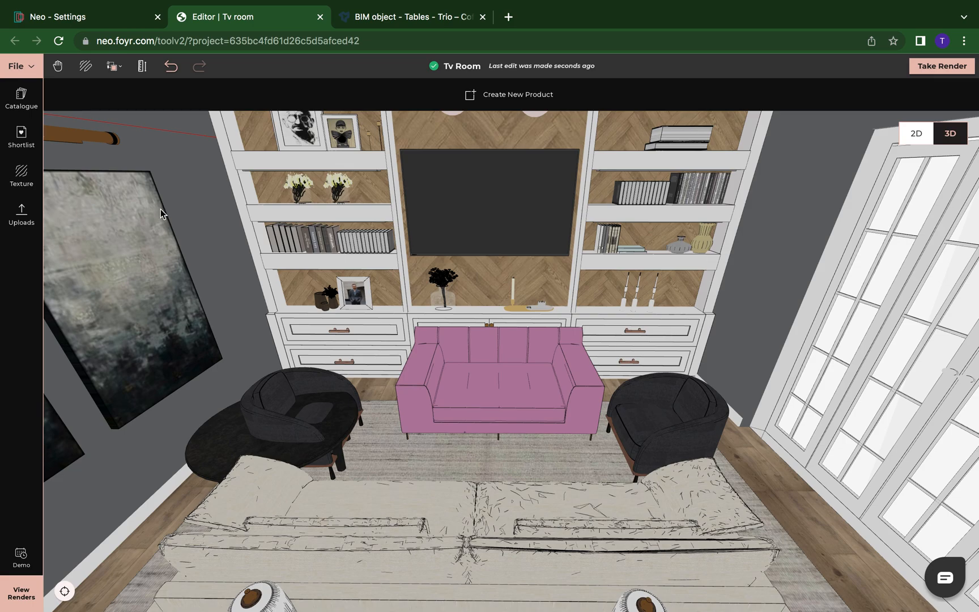